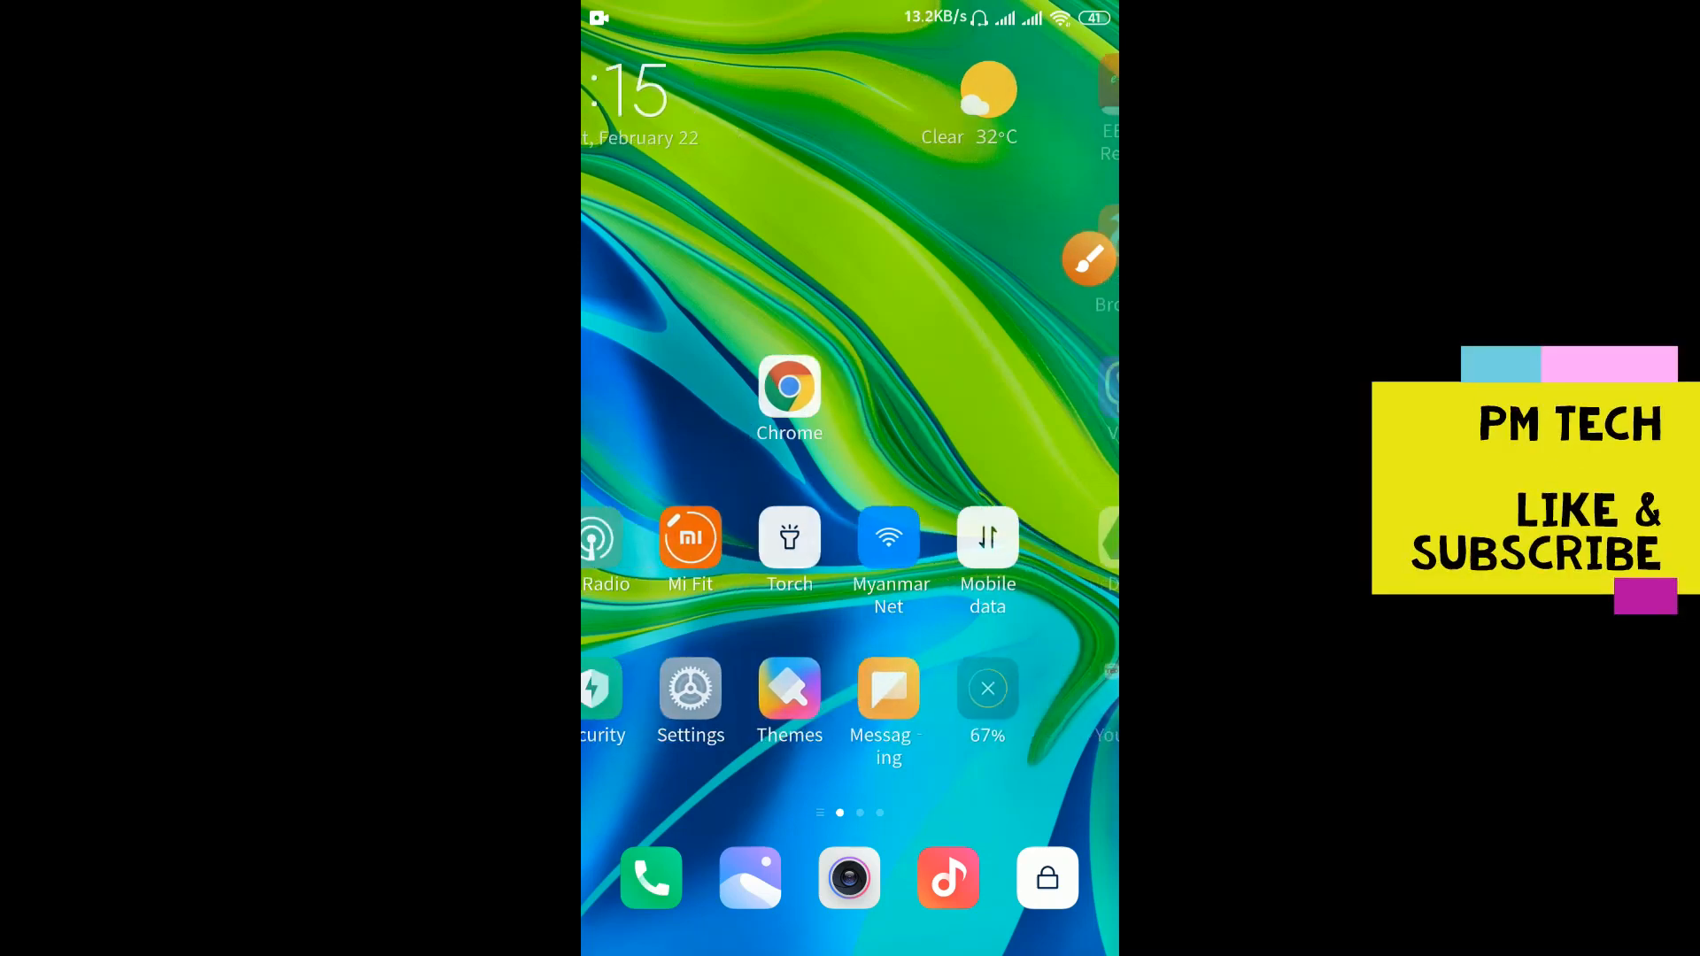
Step: Launch Chrome from the home screen and show its three-dot main menu
scroll("right", 3)
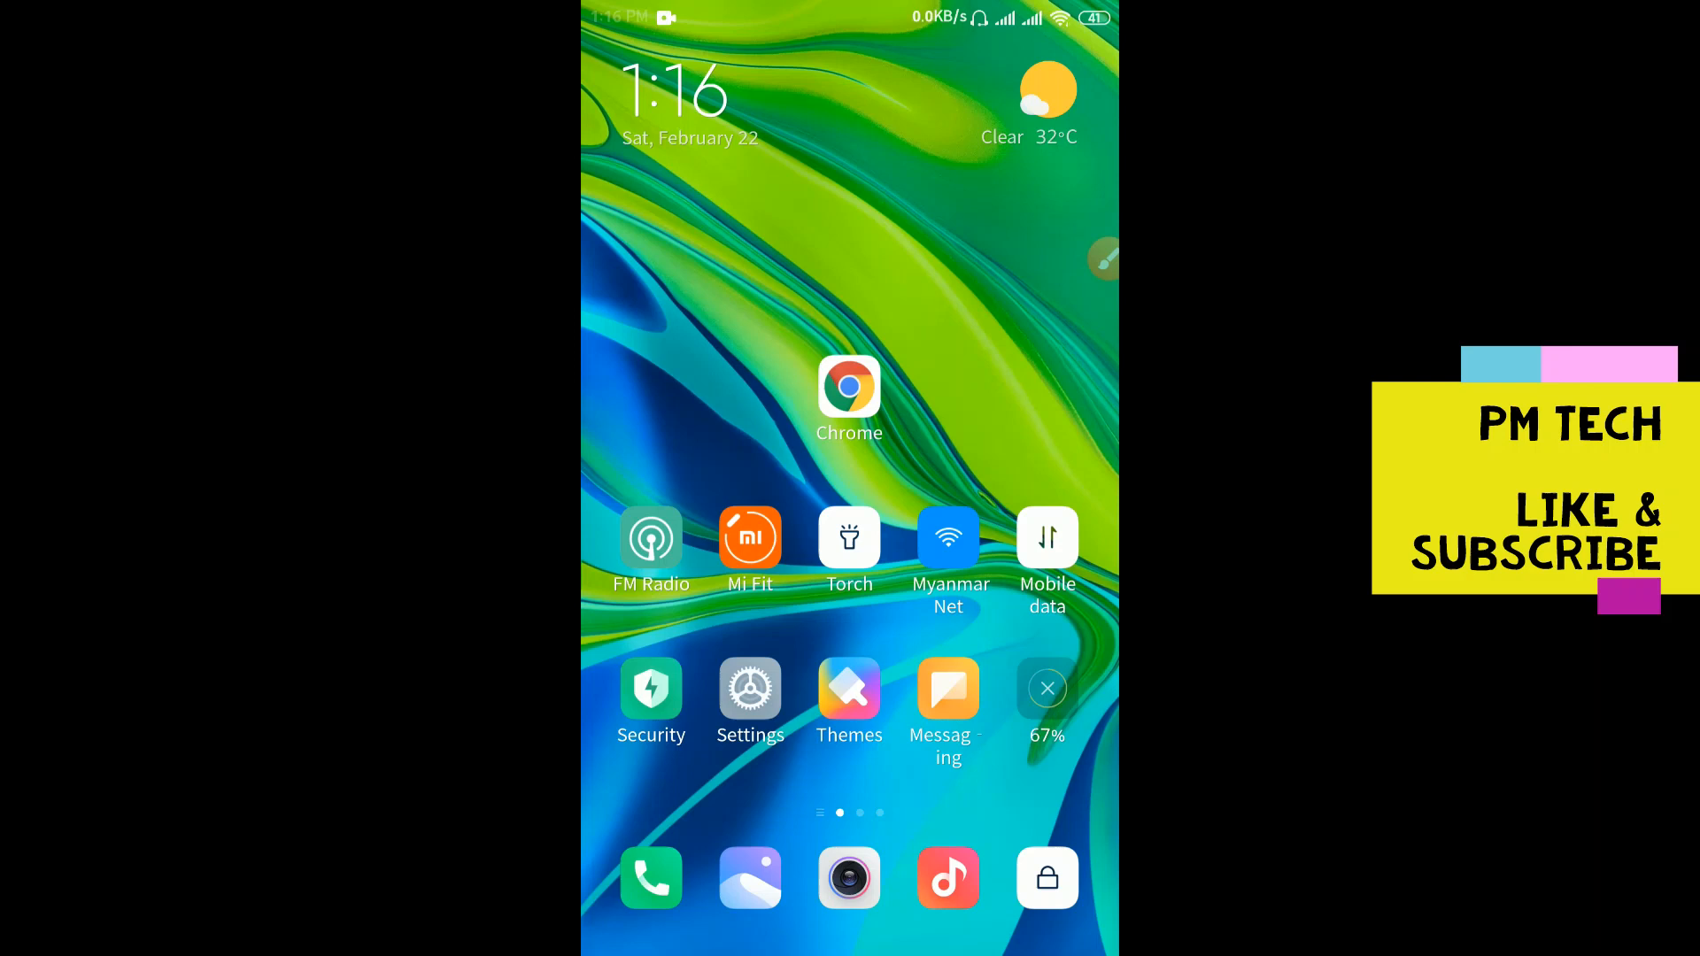
left_click(849, 386)
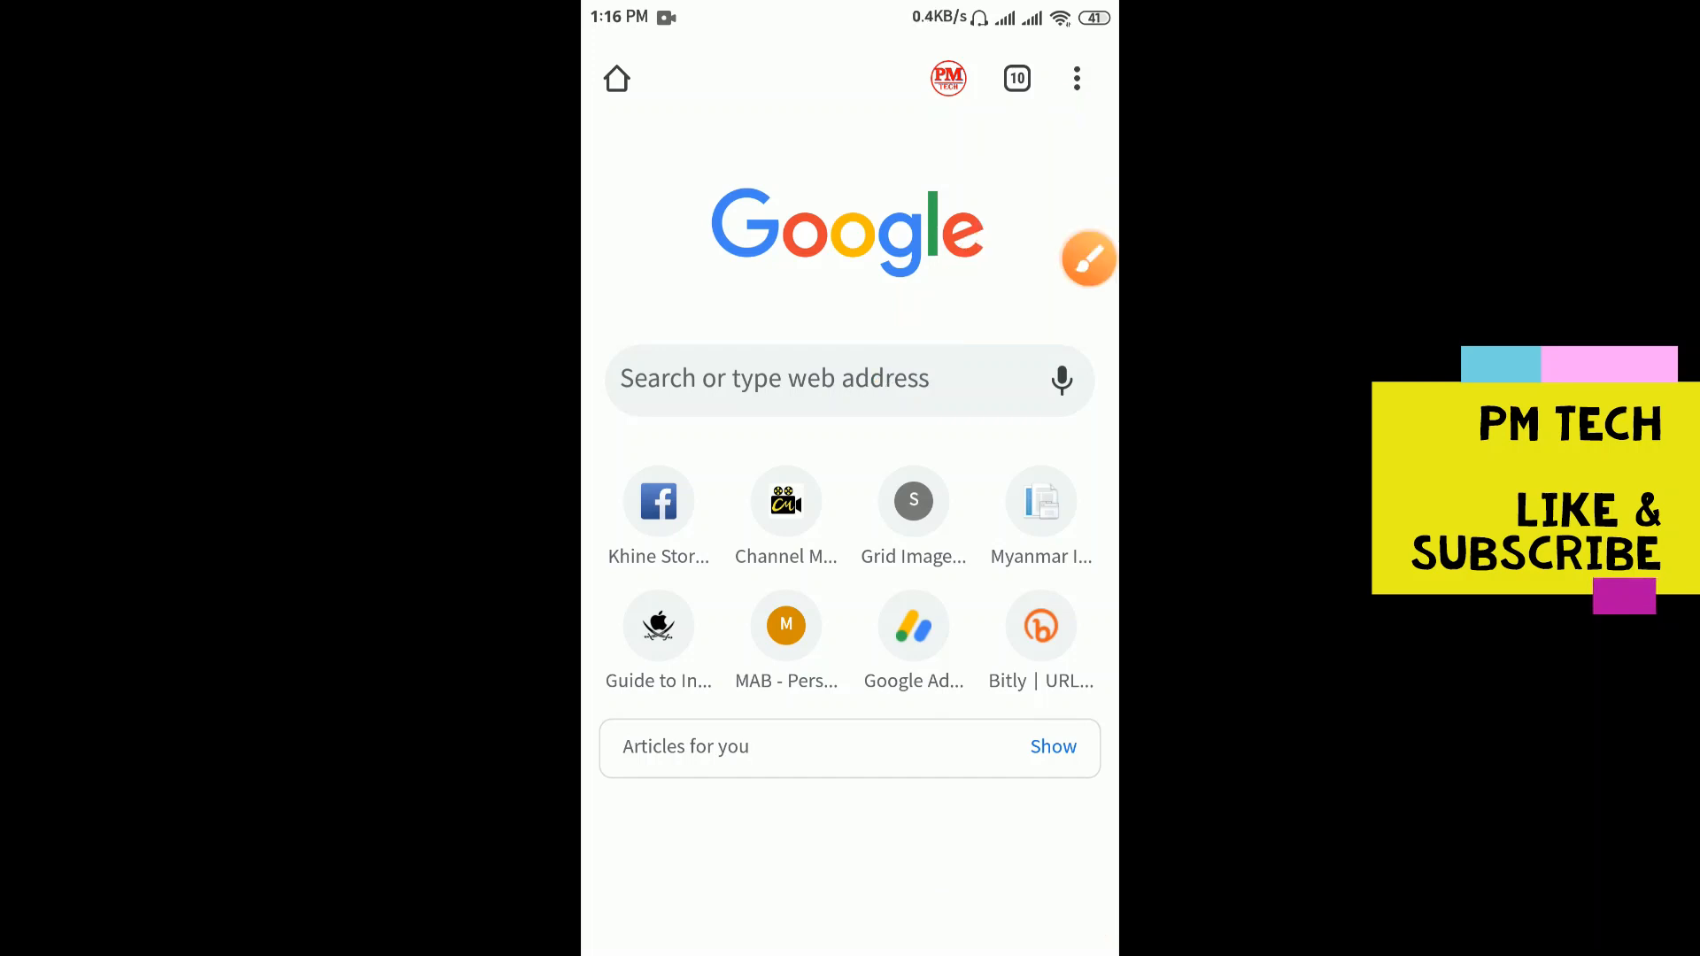
left_click(1075, 77)
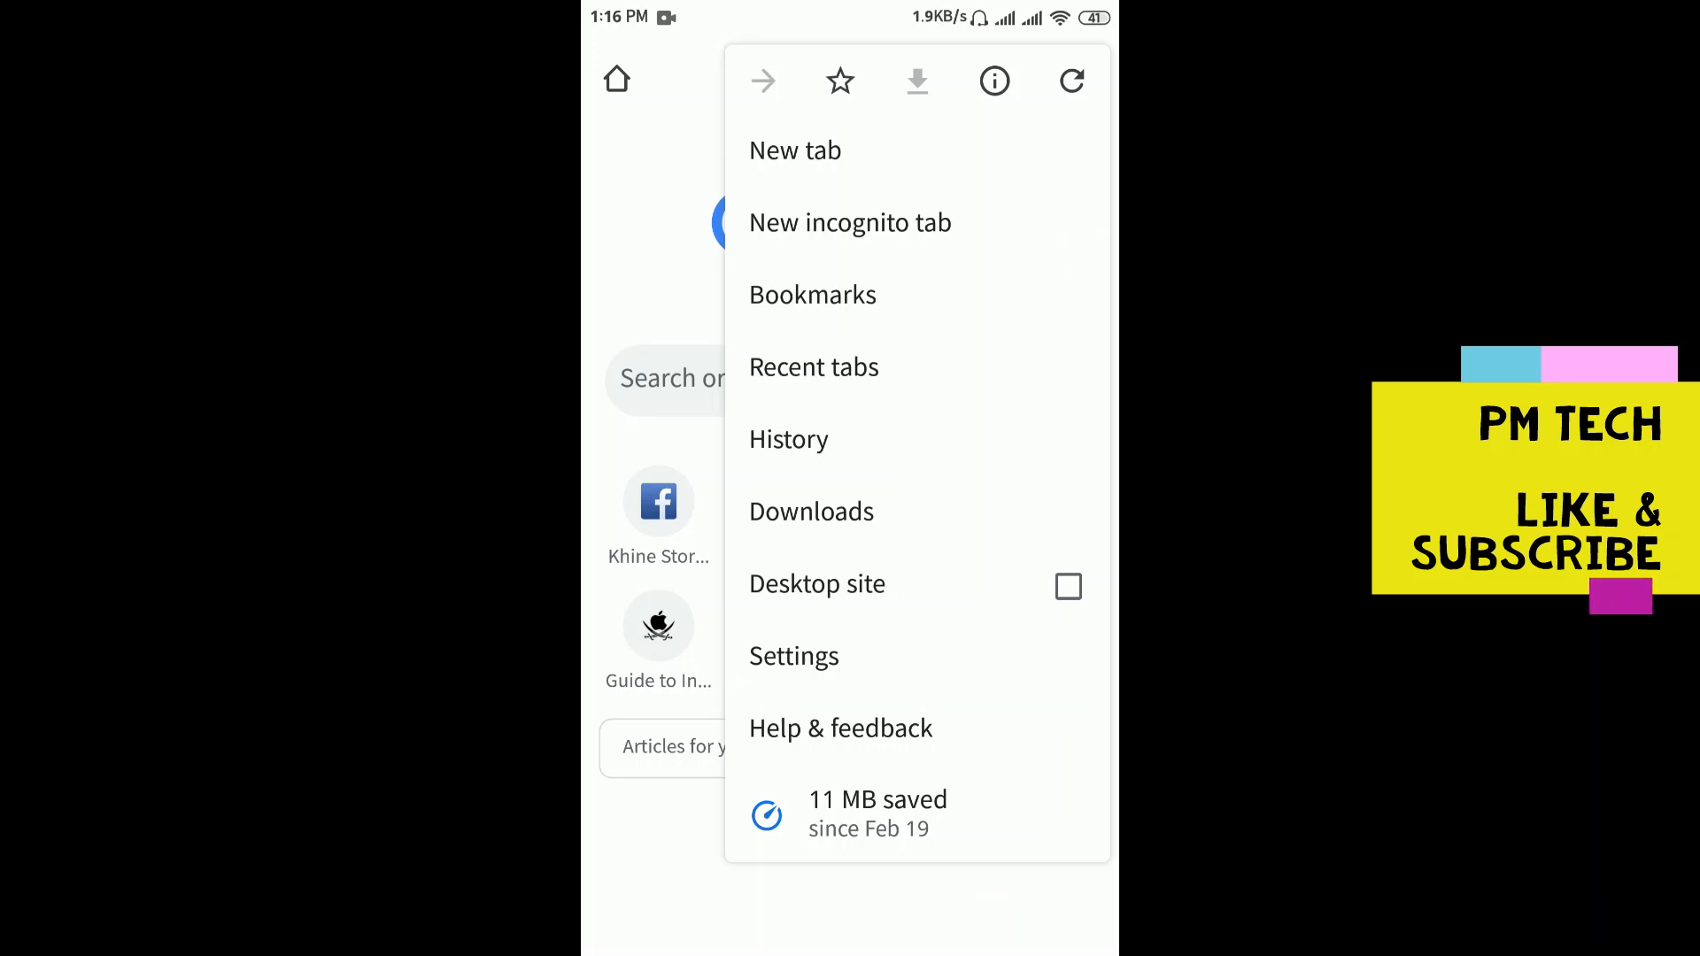
Step: Go from the menu into Settings and on to Site settings
left_click(793, 656)
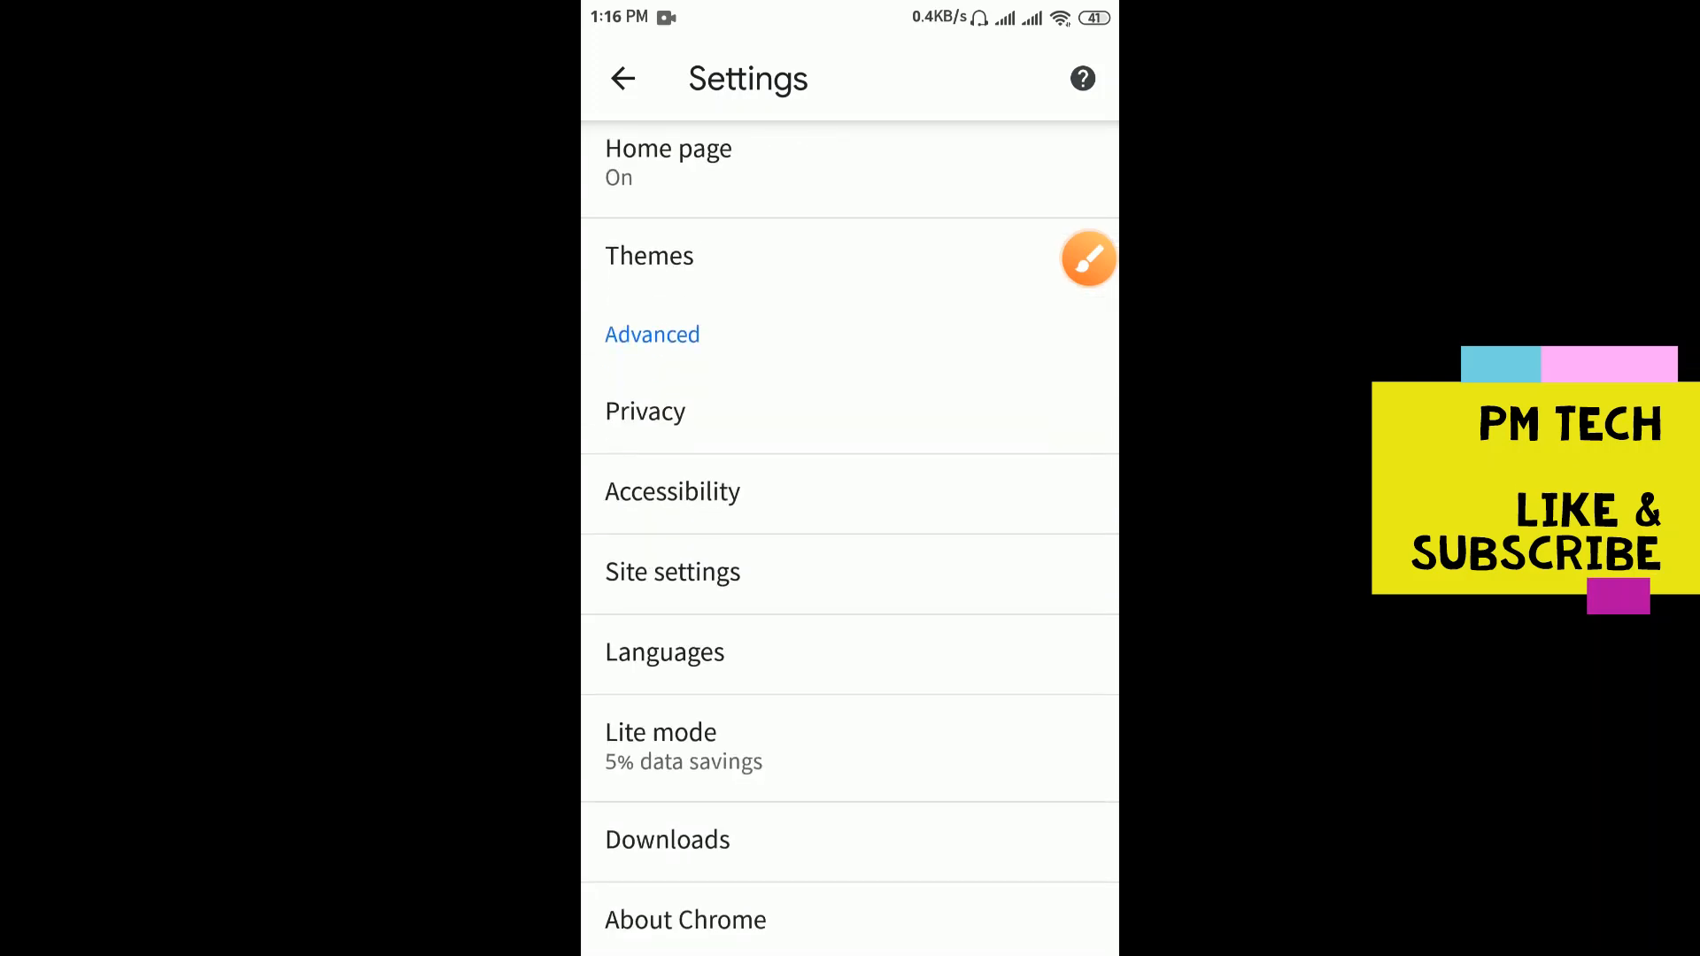
left_click(1088, 258)
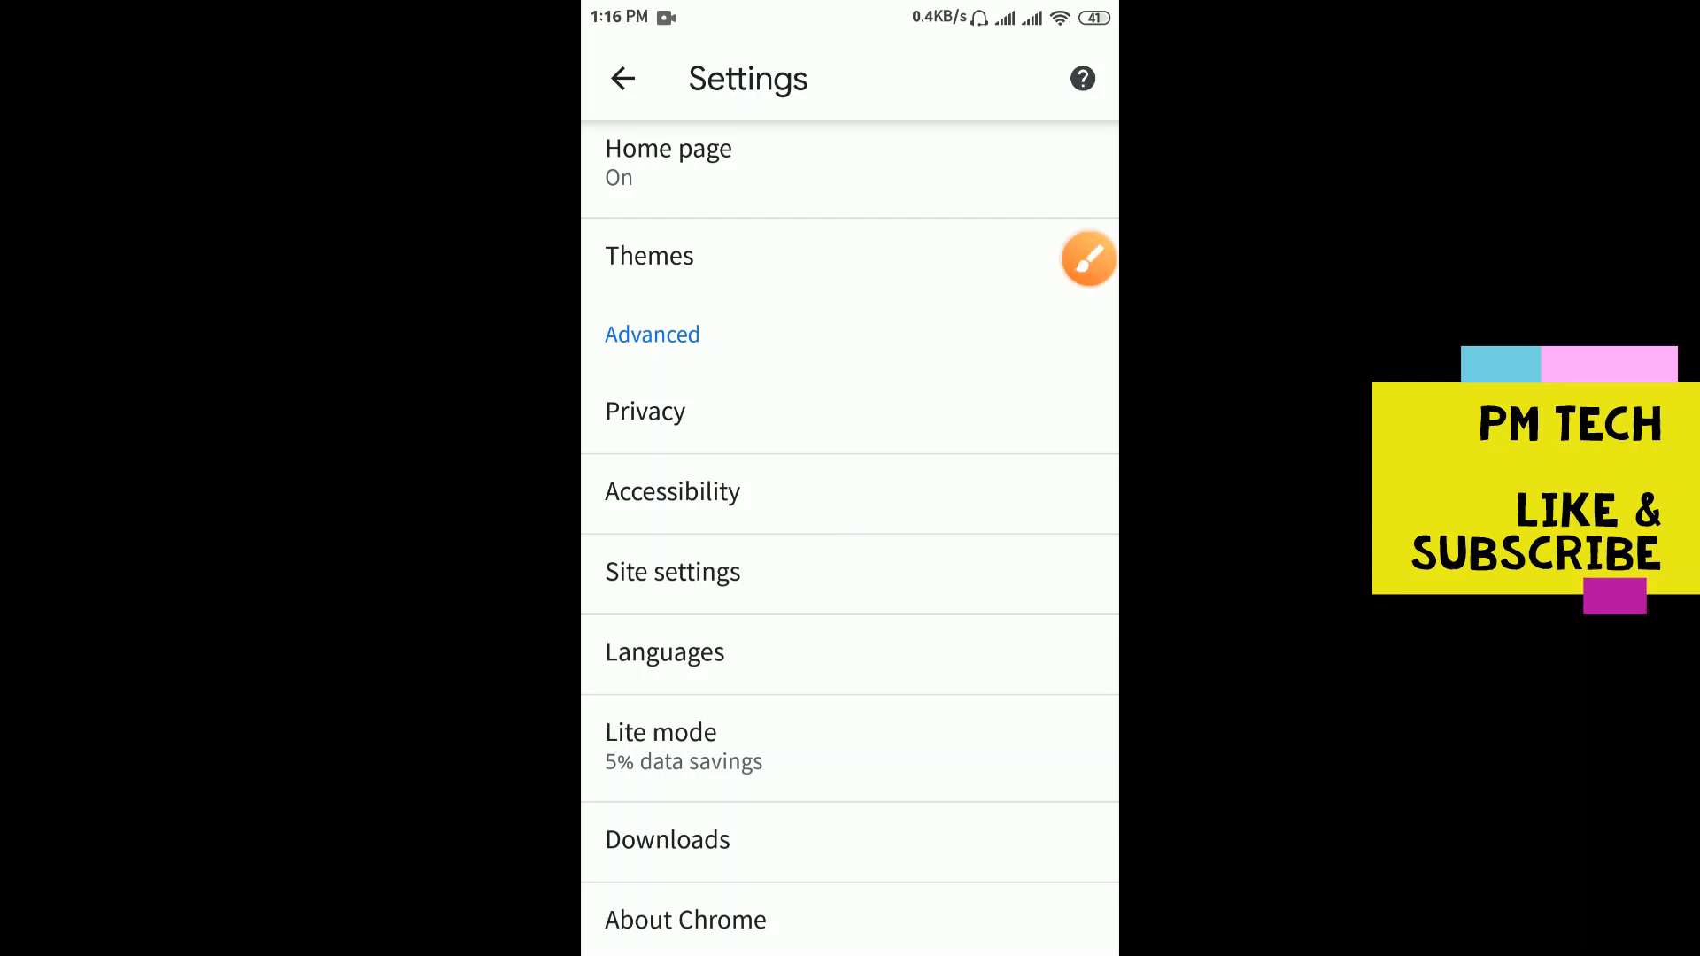
left_click(672, 571)
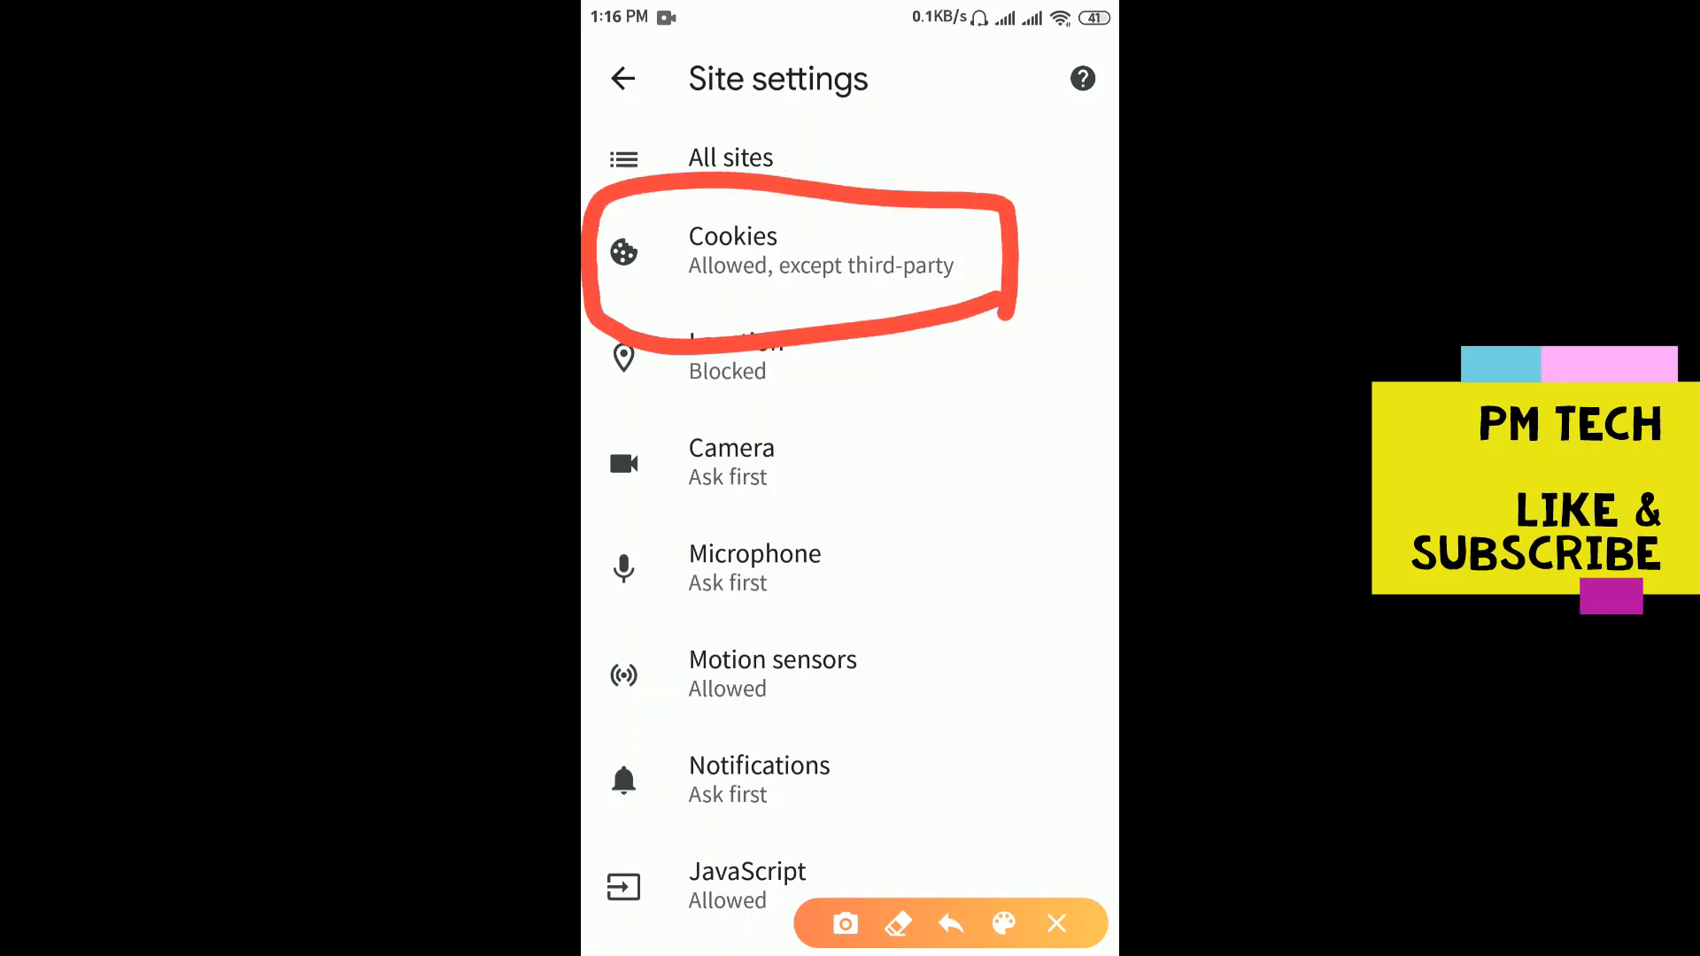
Step: On the Cookies page, toggle Block third-party cookies off and on, then go back
left_click(802, 250)
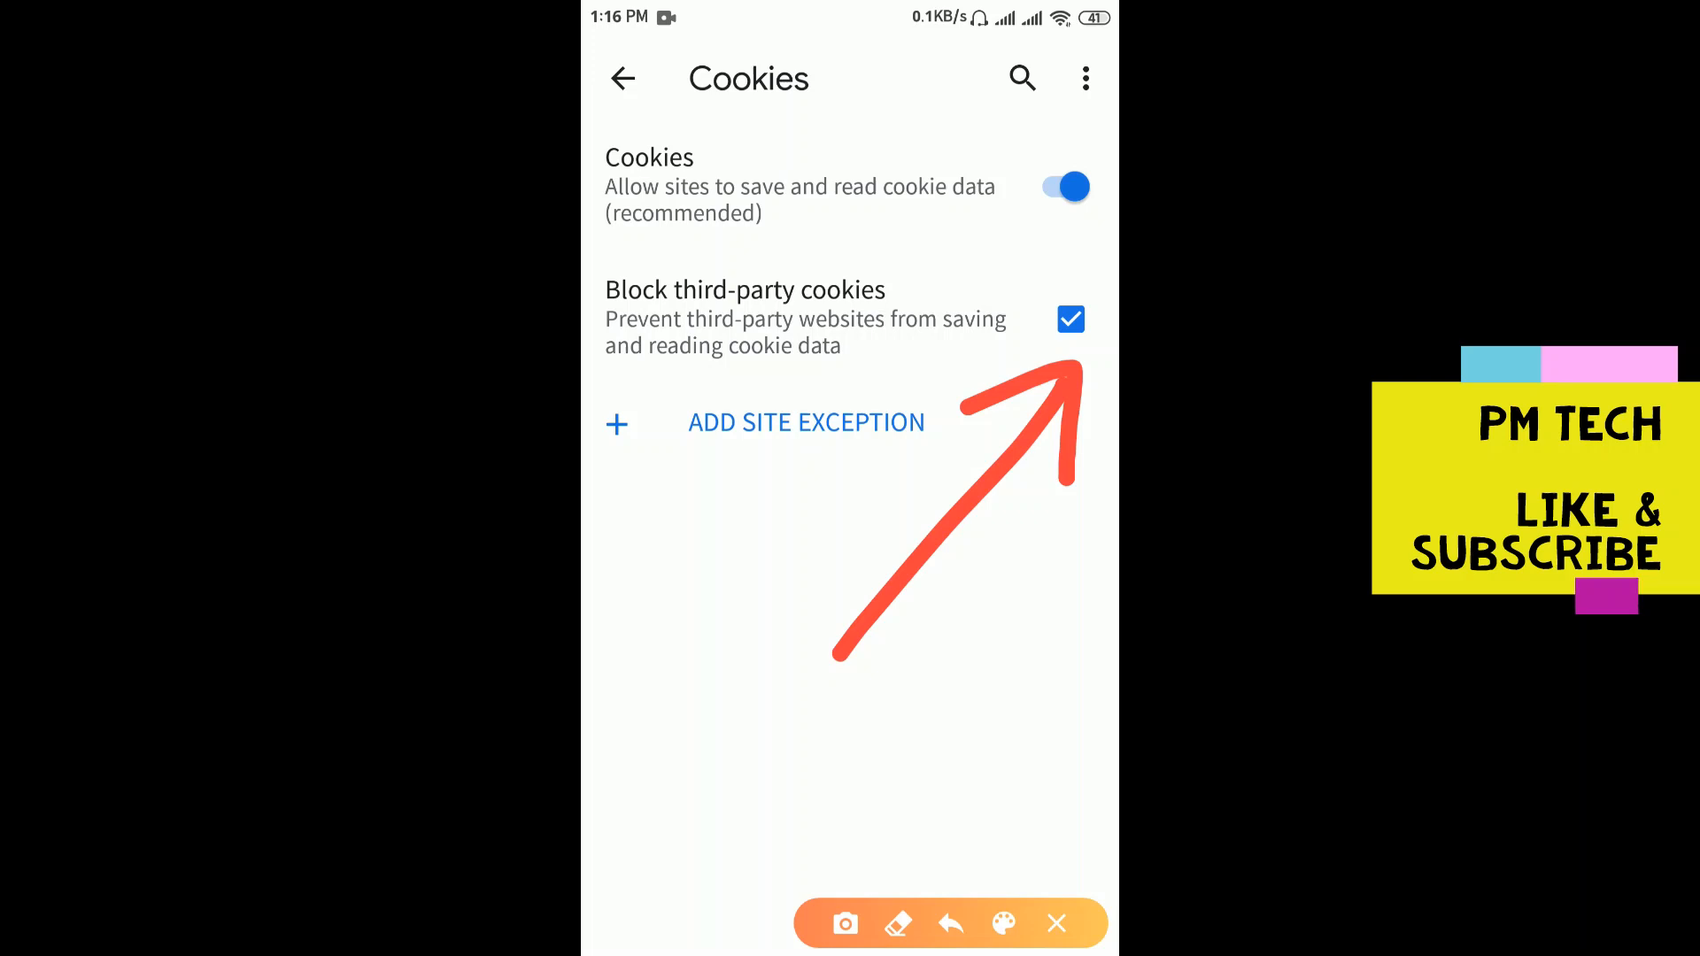
left_click(1054, 923)
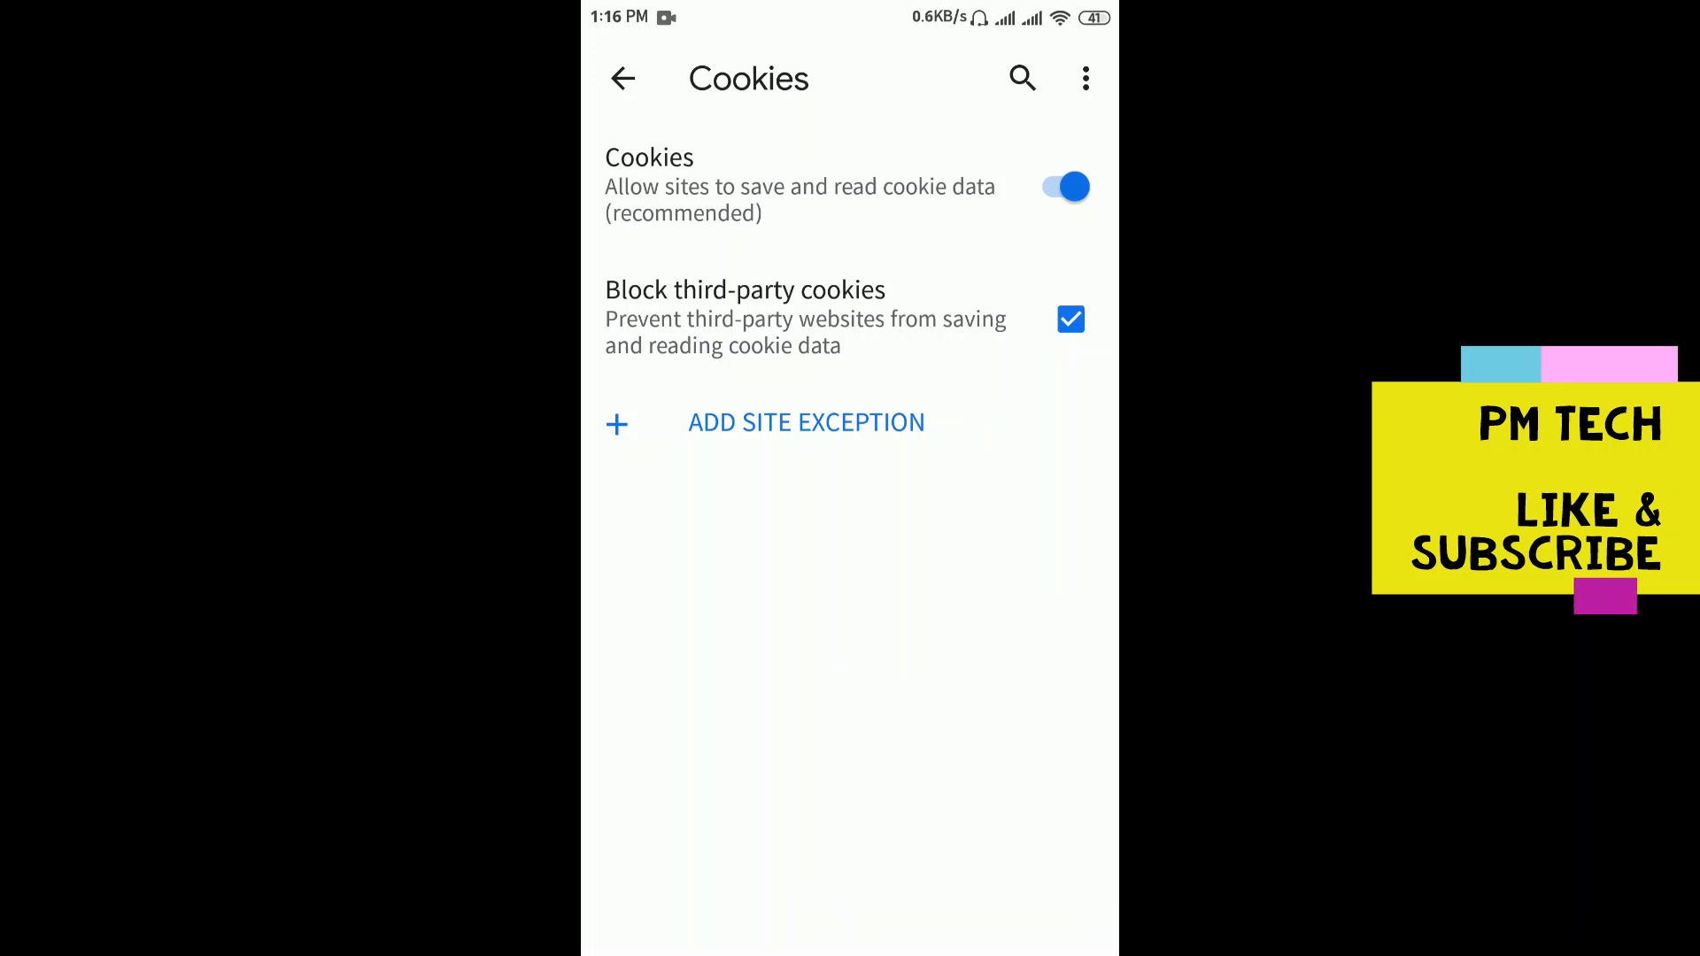
left_click(1071, 319)
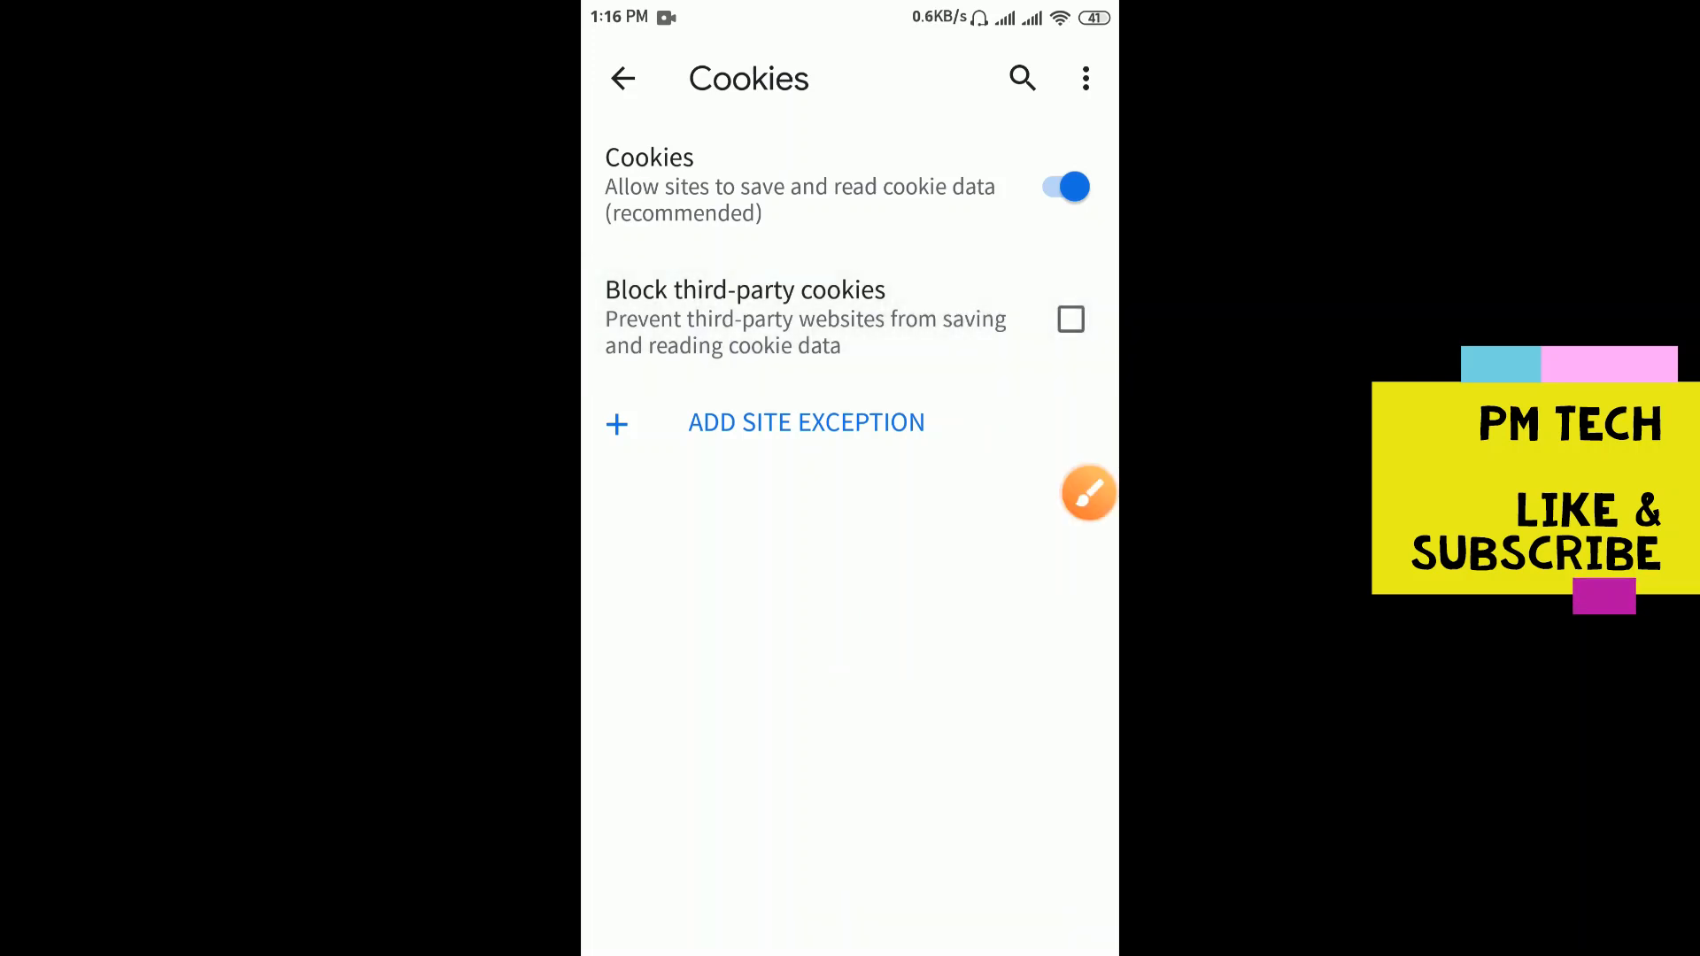
left_click(1070, 319)
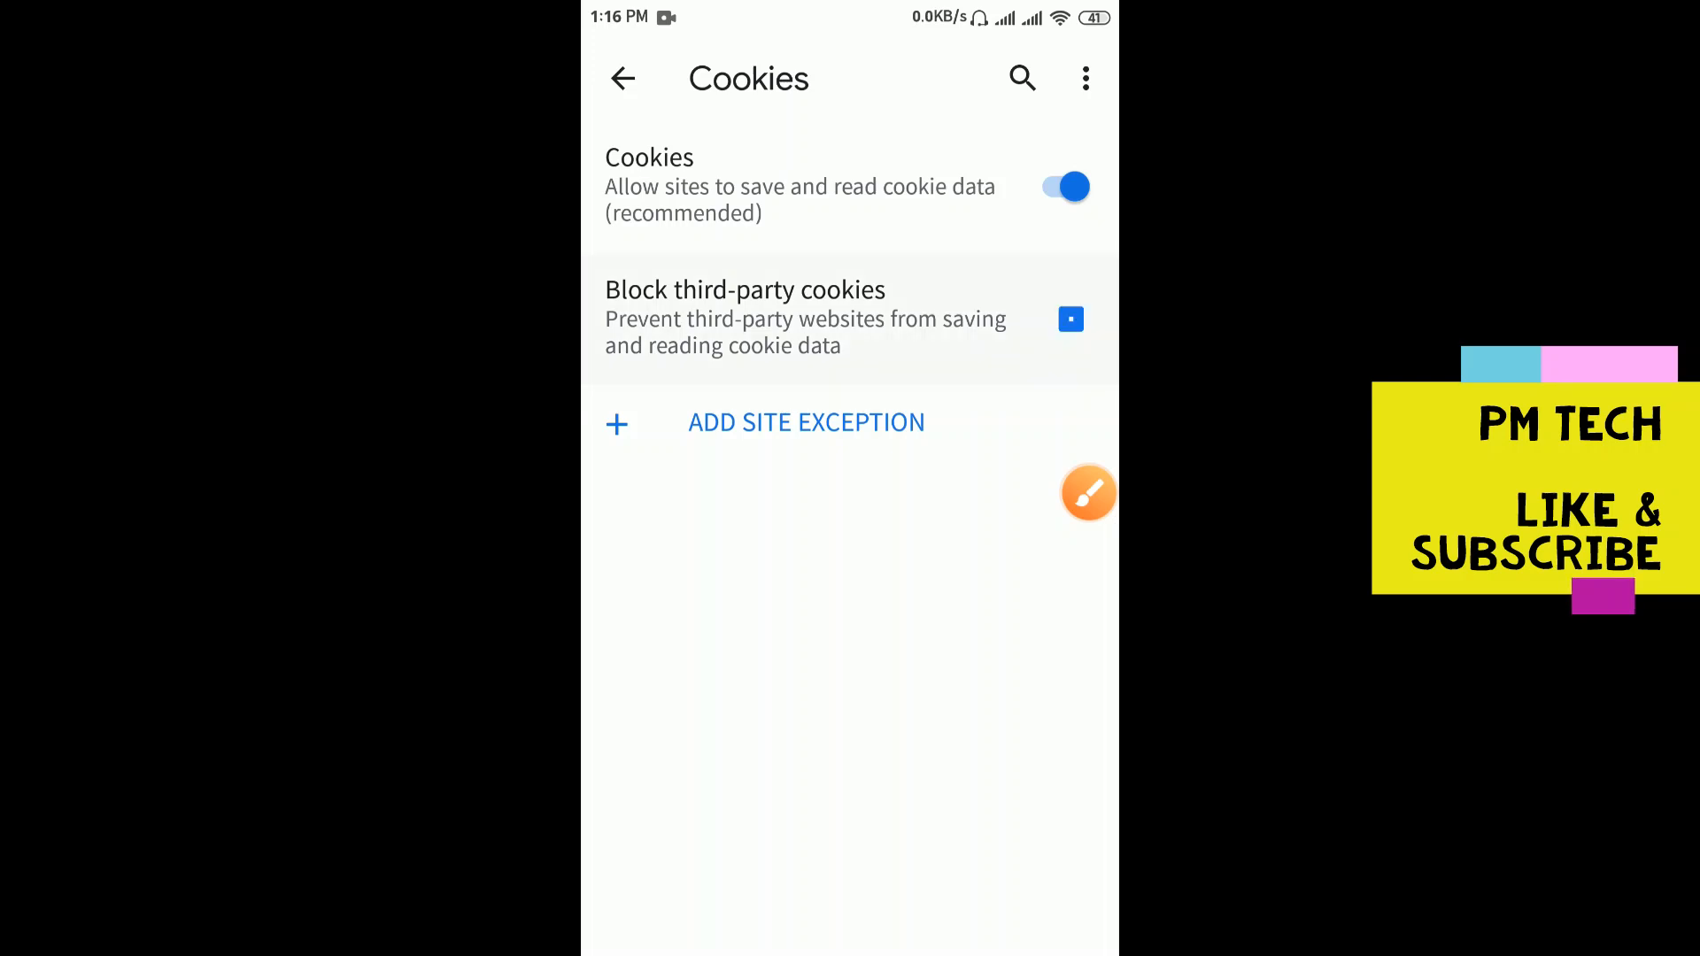
left_click(1070, 319)
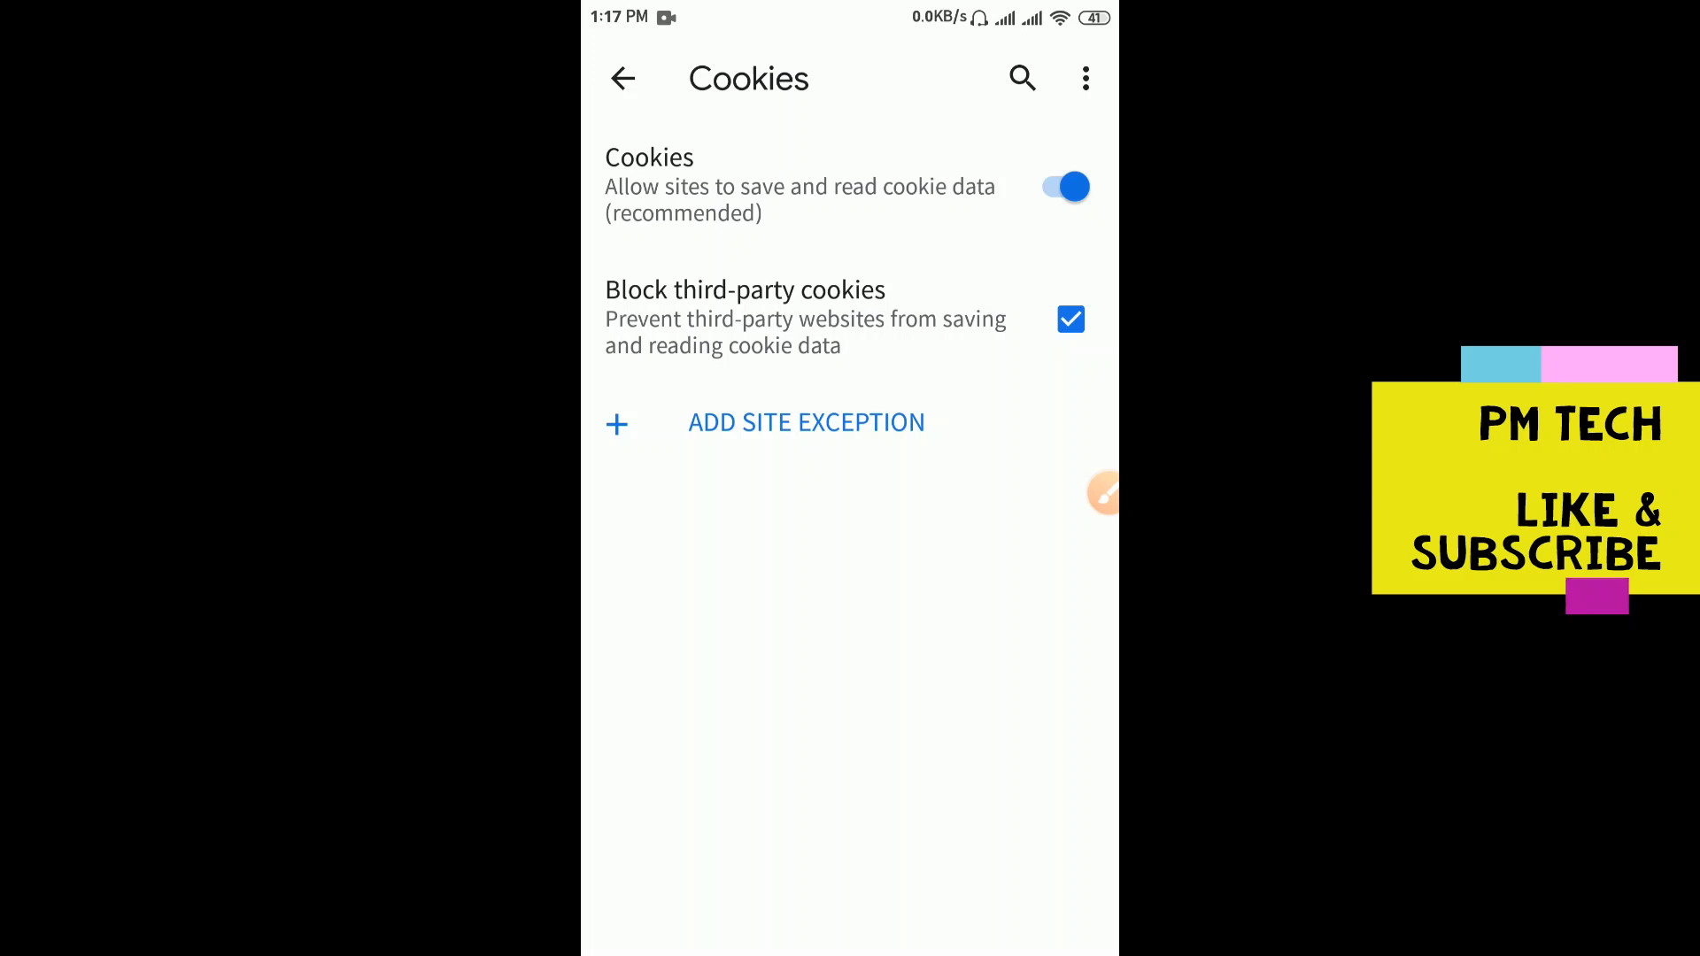
left_click(622, 78)
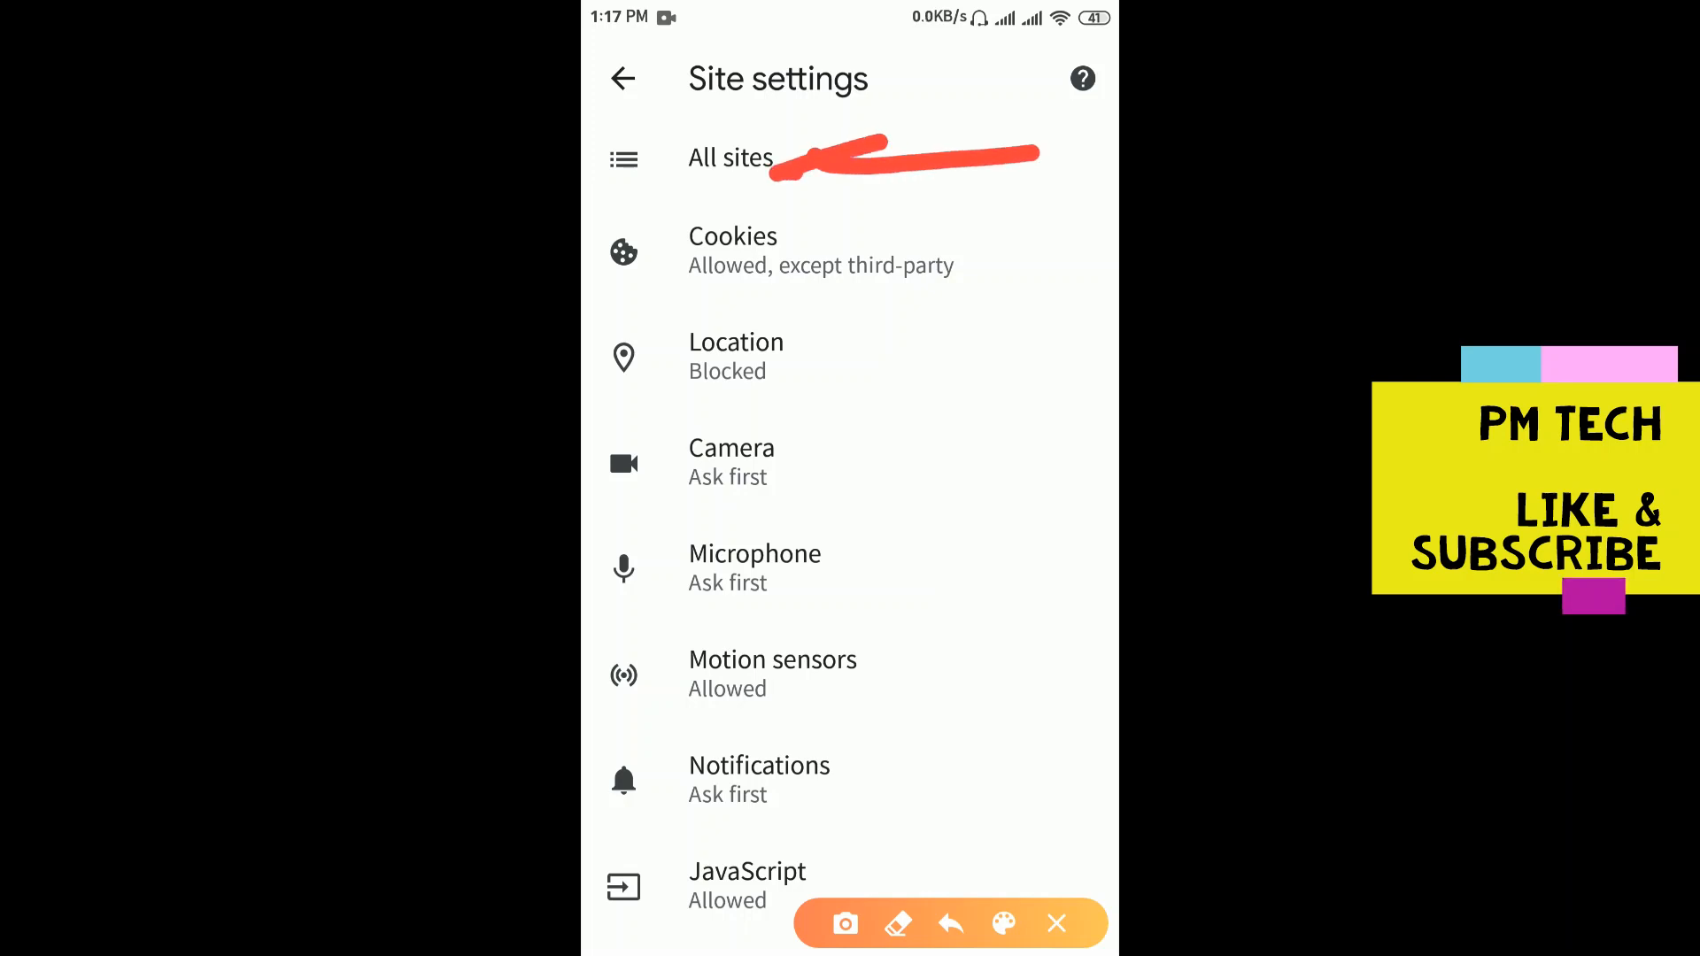
left_click(731, 158)
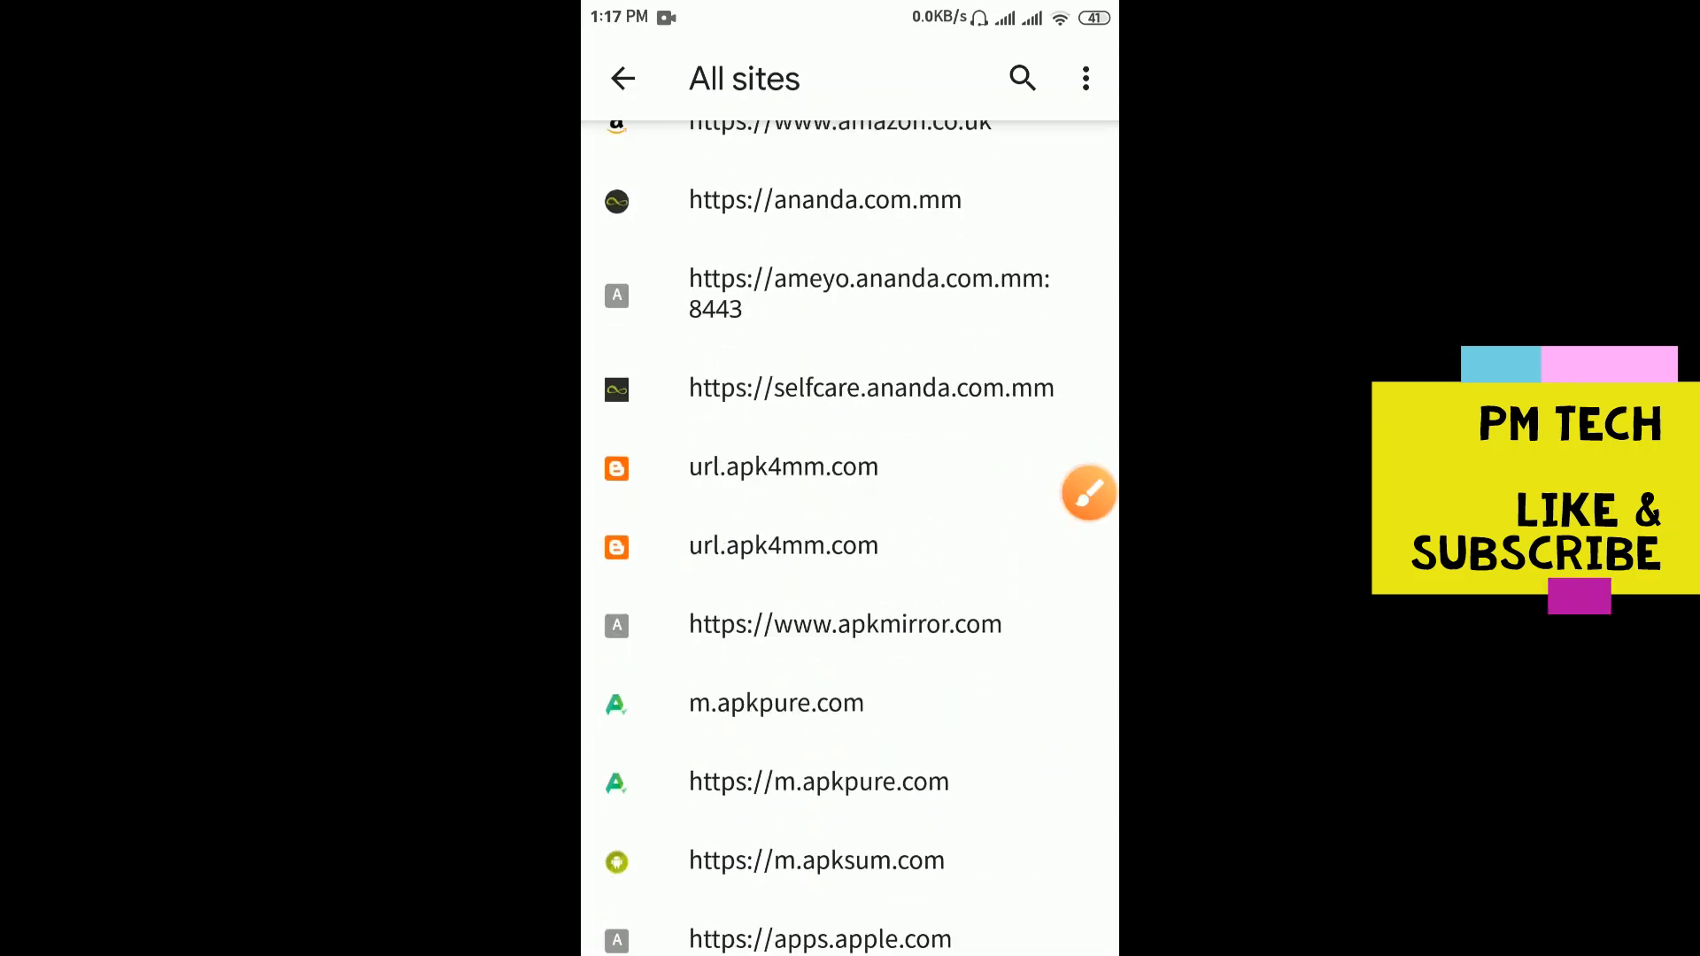
scroll("down", 3)
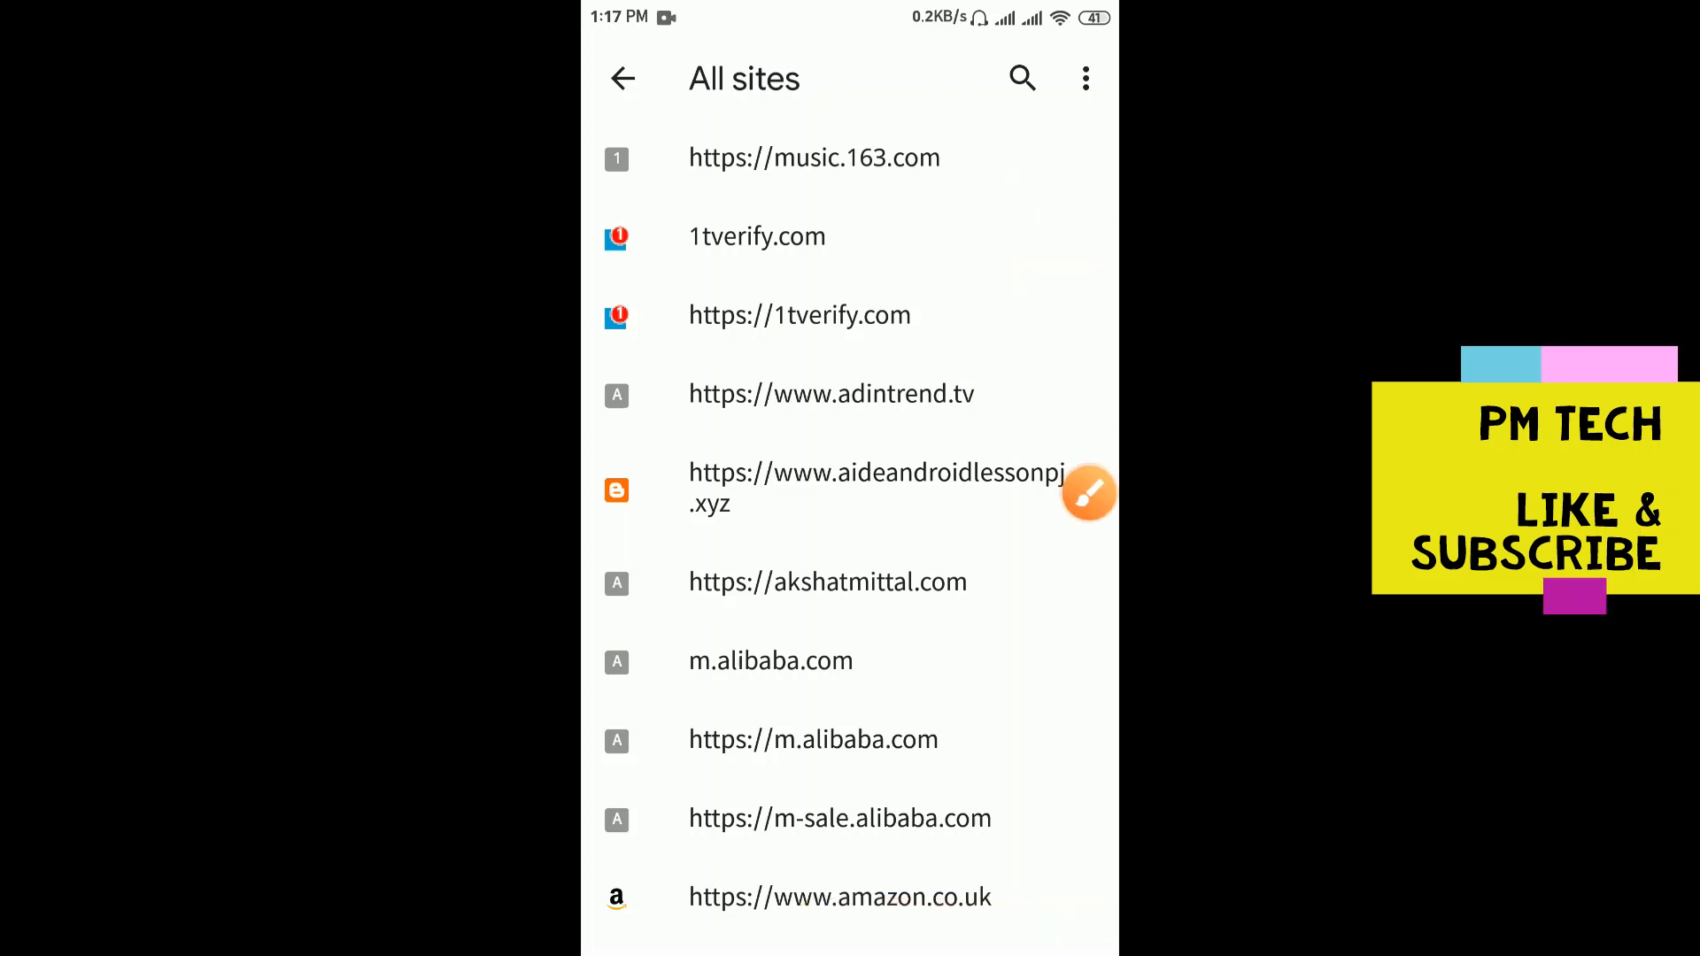
left_click(814, 158)
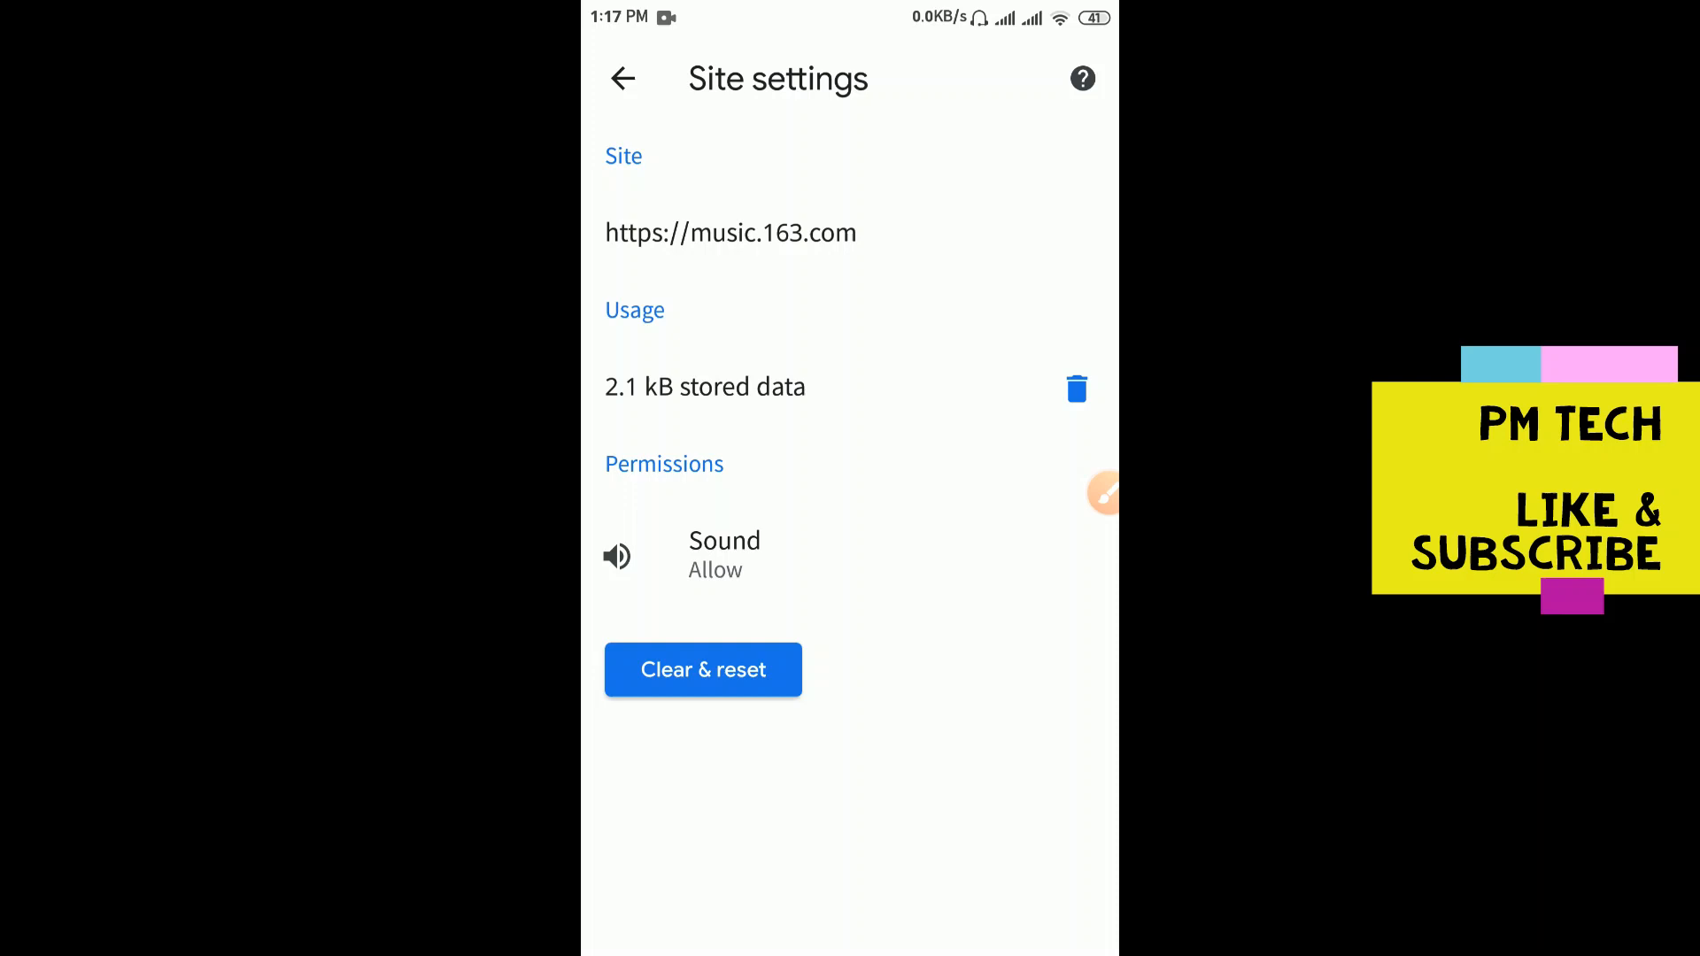
Step: Use Clear & reset on music.163.com and confirm it in the dialog
left_click(1102, 492)
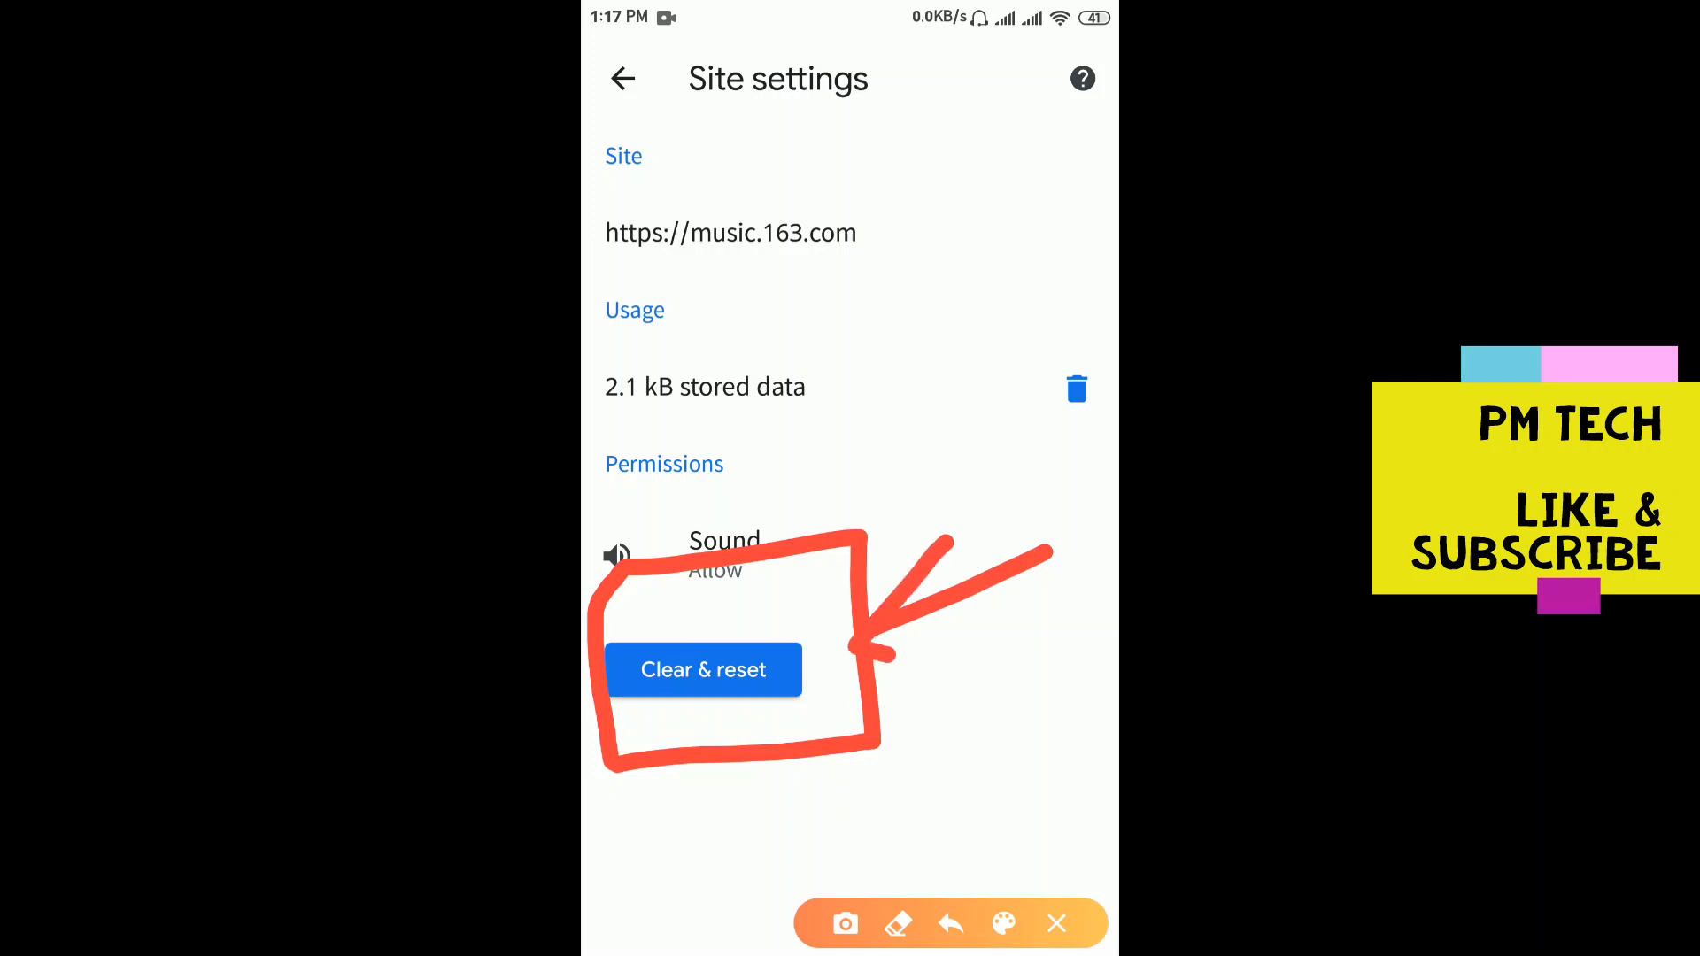
left_click(1055, 922)
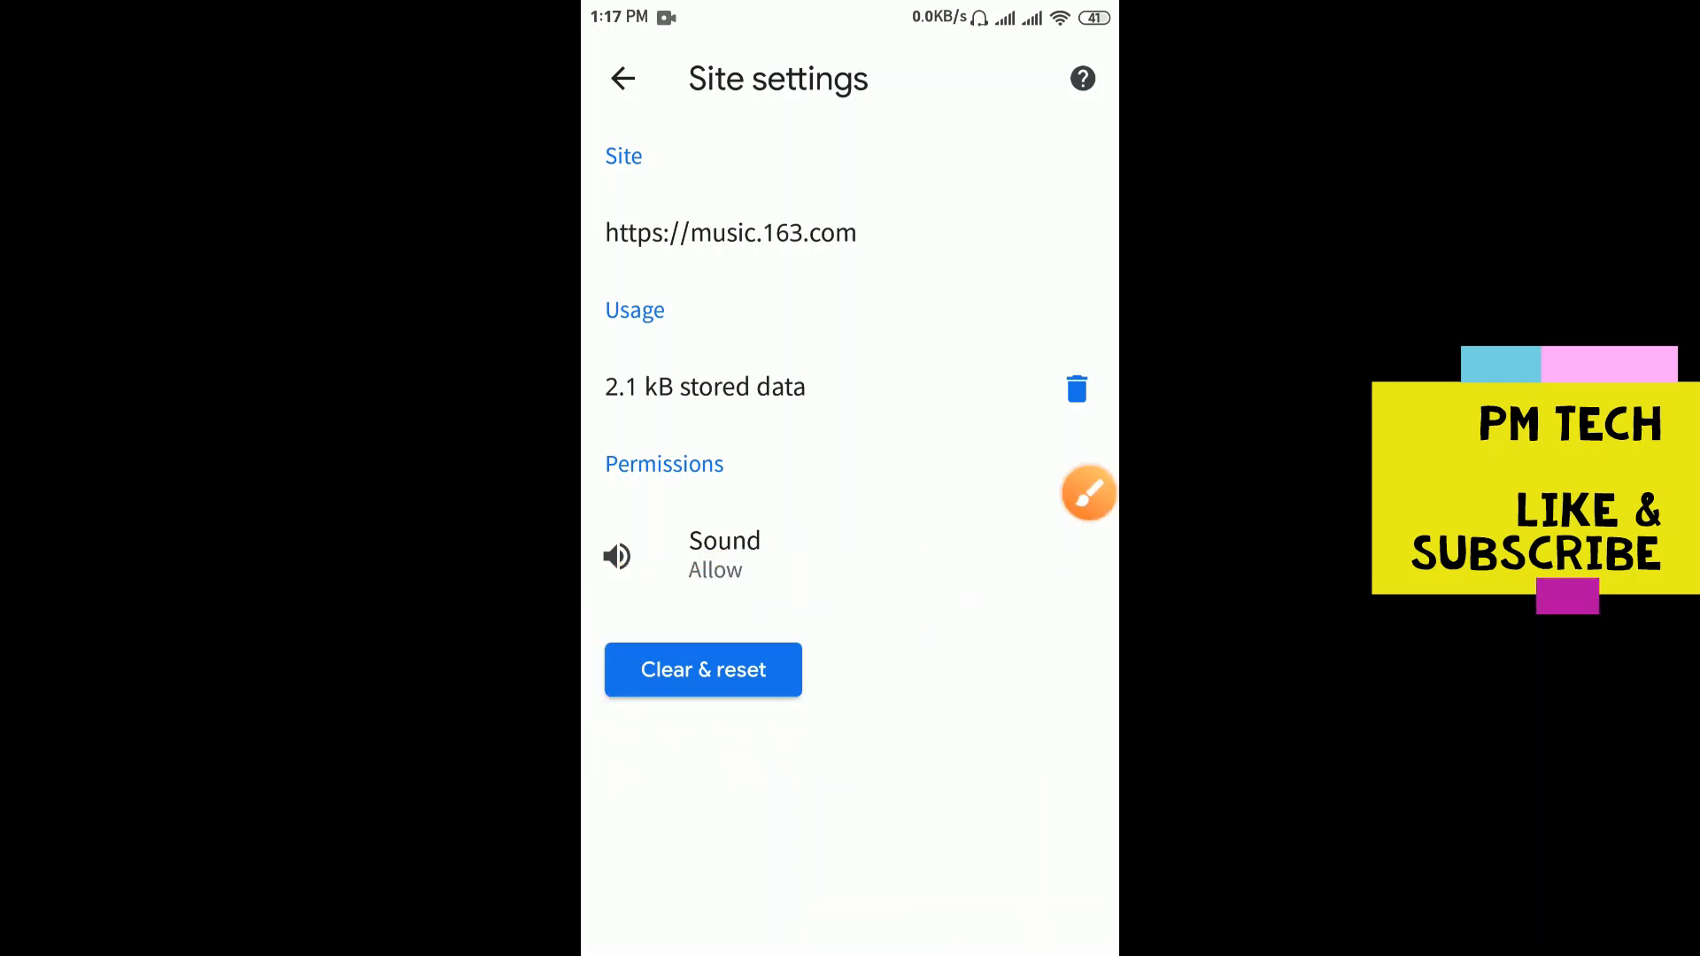
left_click(702, 669)
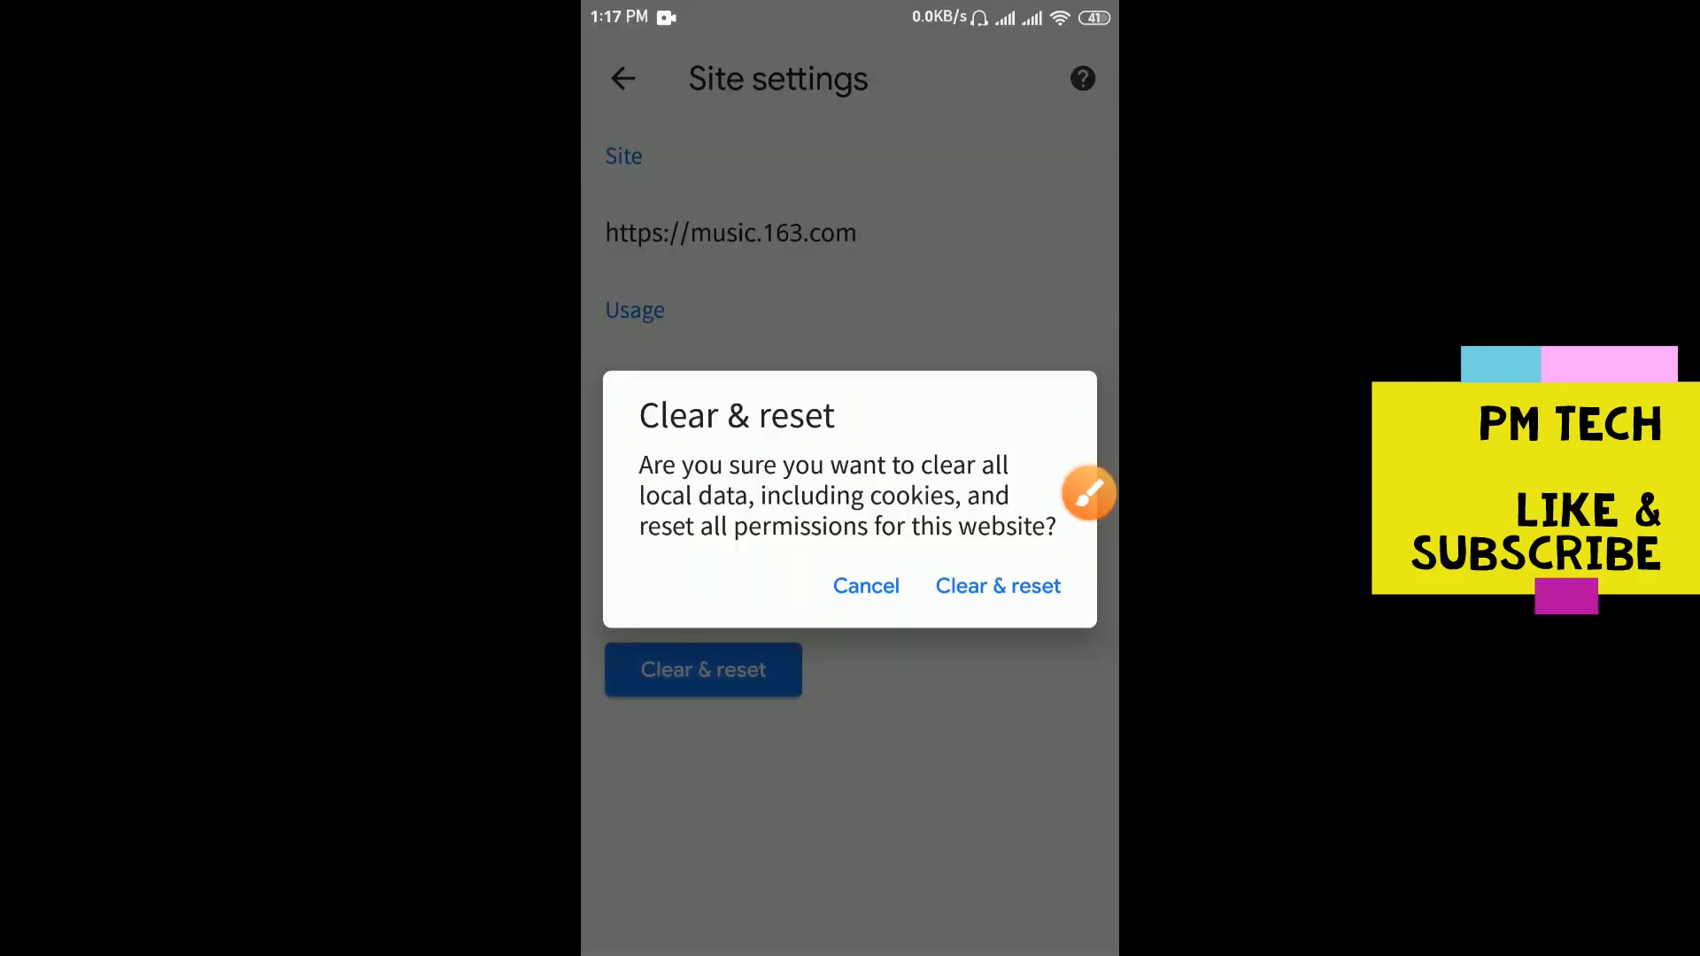
left_click(996, 585)
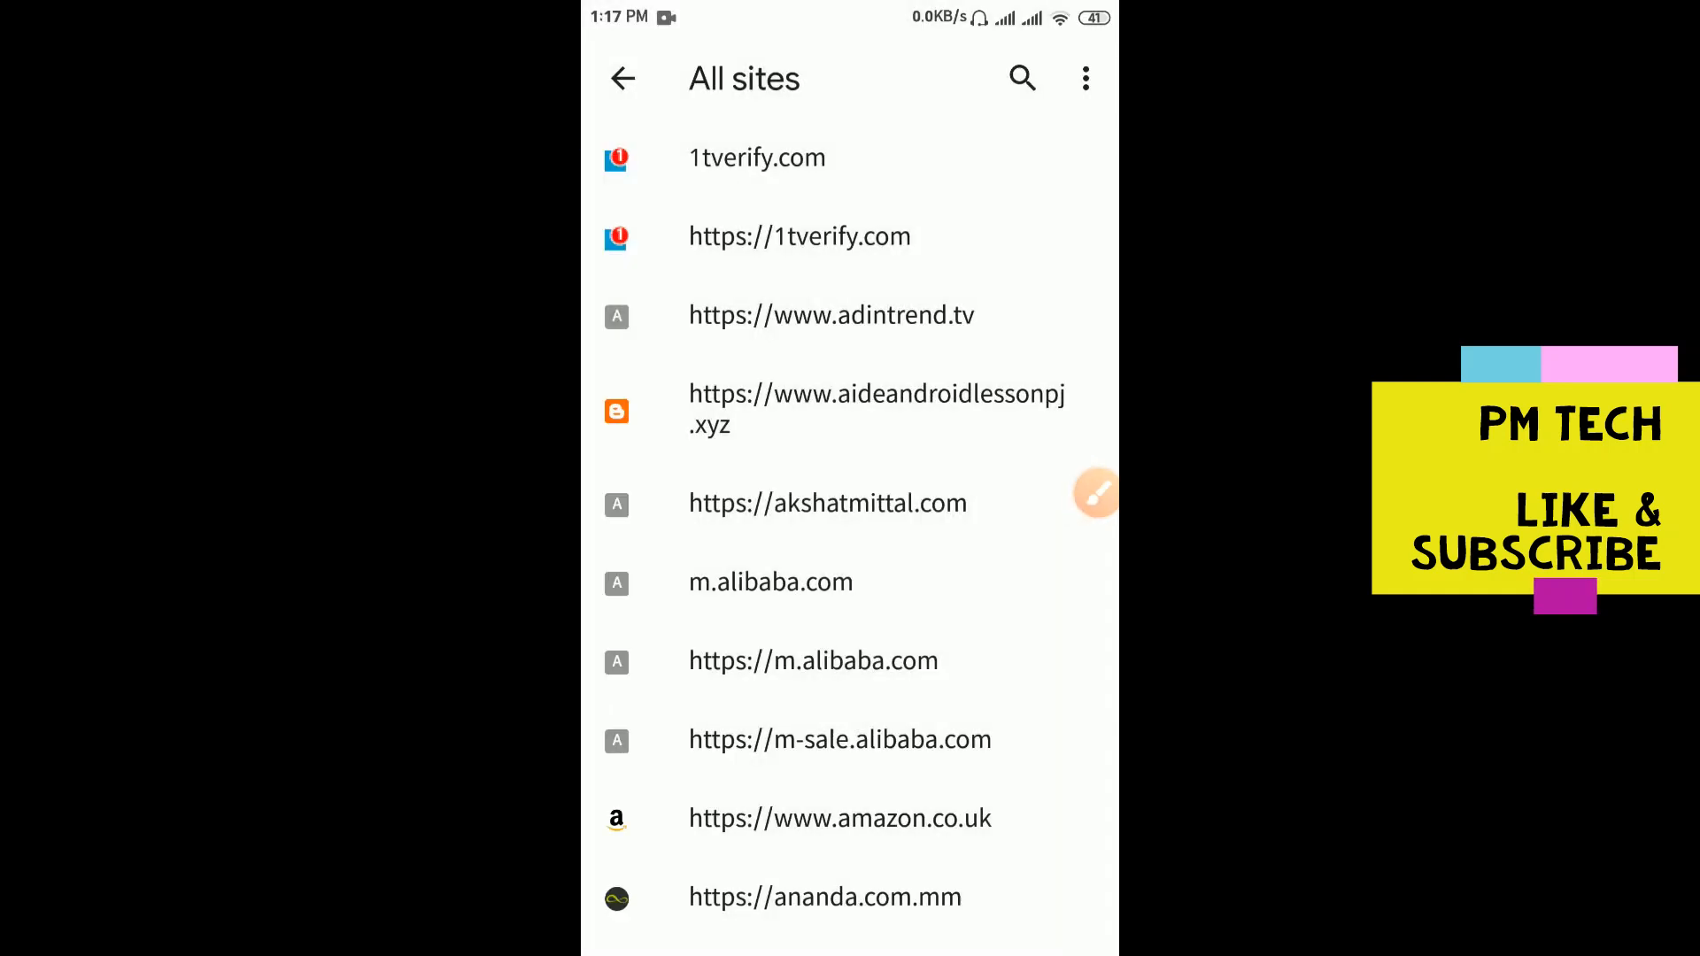
Step: Back out three times to the new tab page, then go to the home screen
left_click(622, 78)
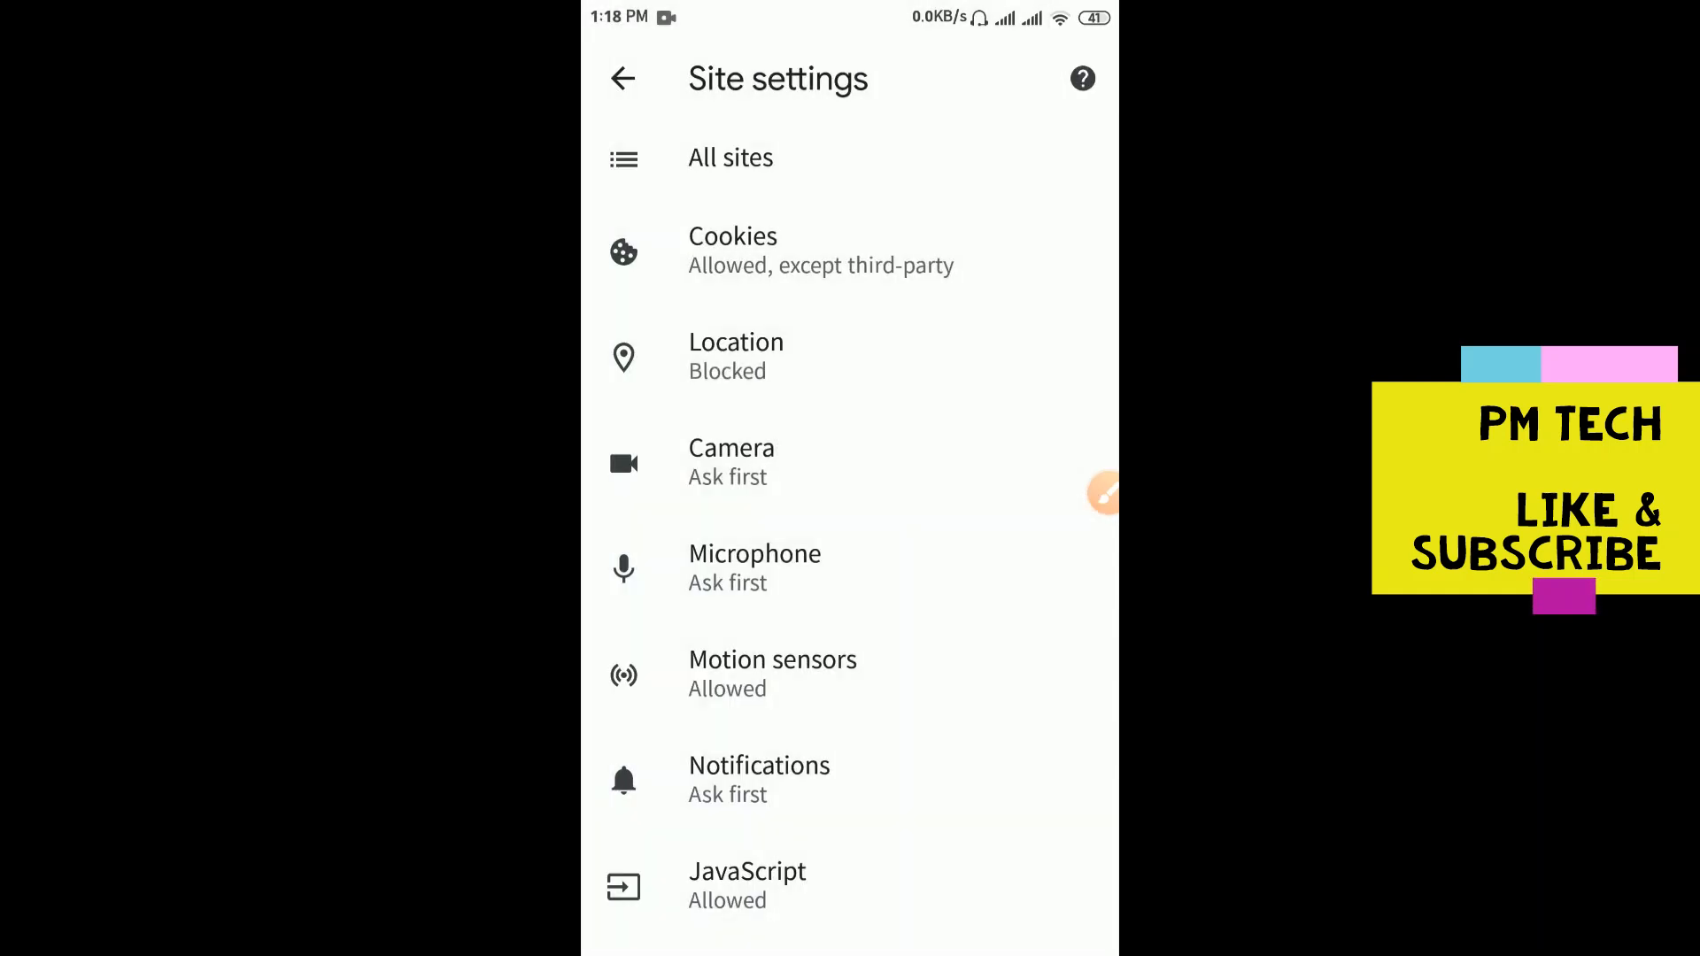
left_click(623, 78)
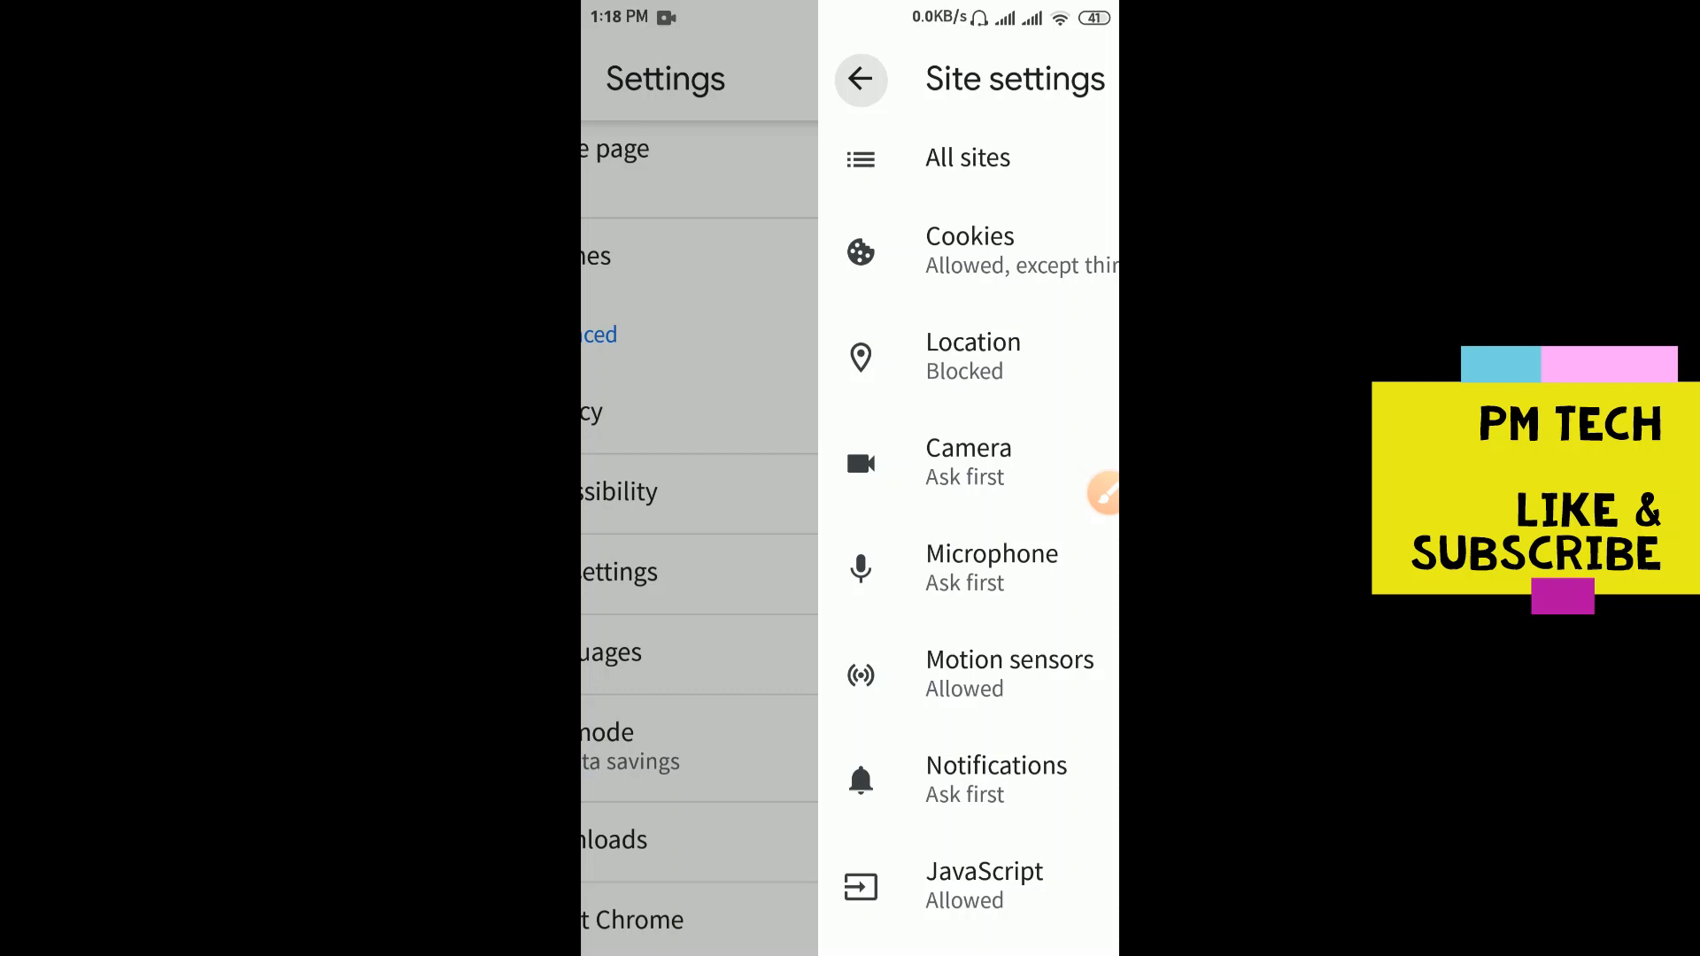
left_click(859, 78)
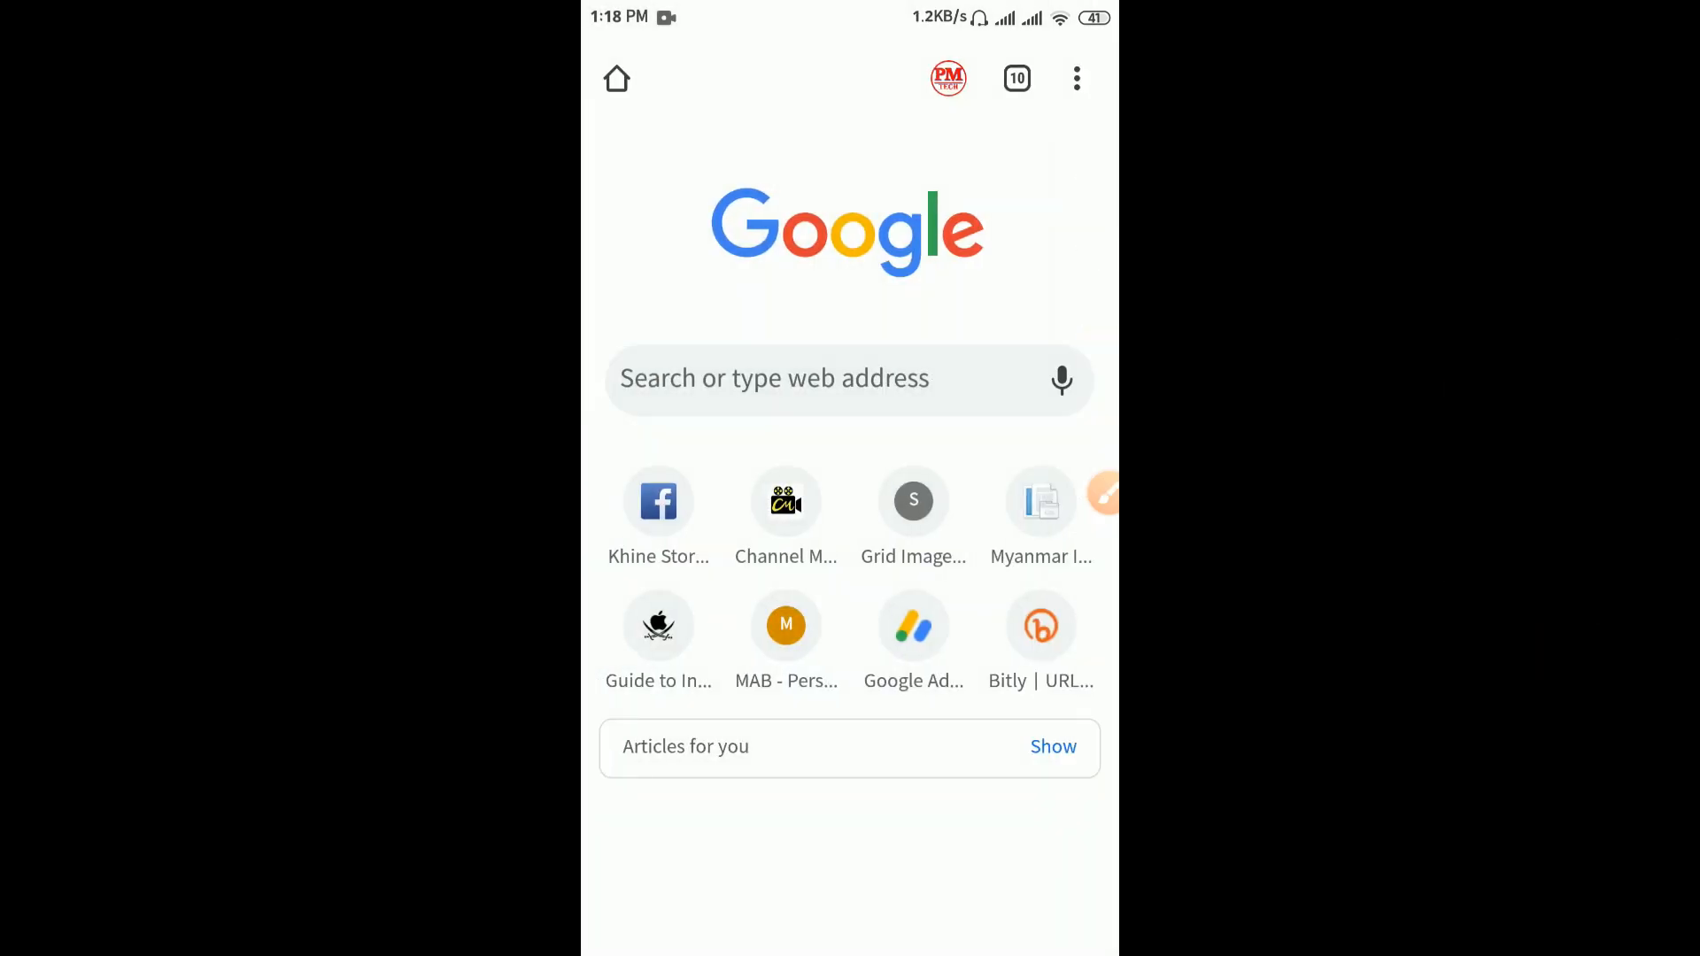
key("Home")
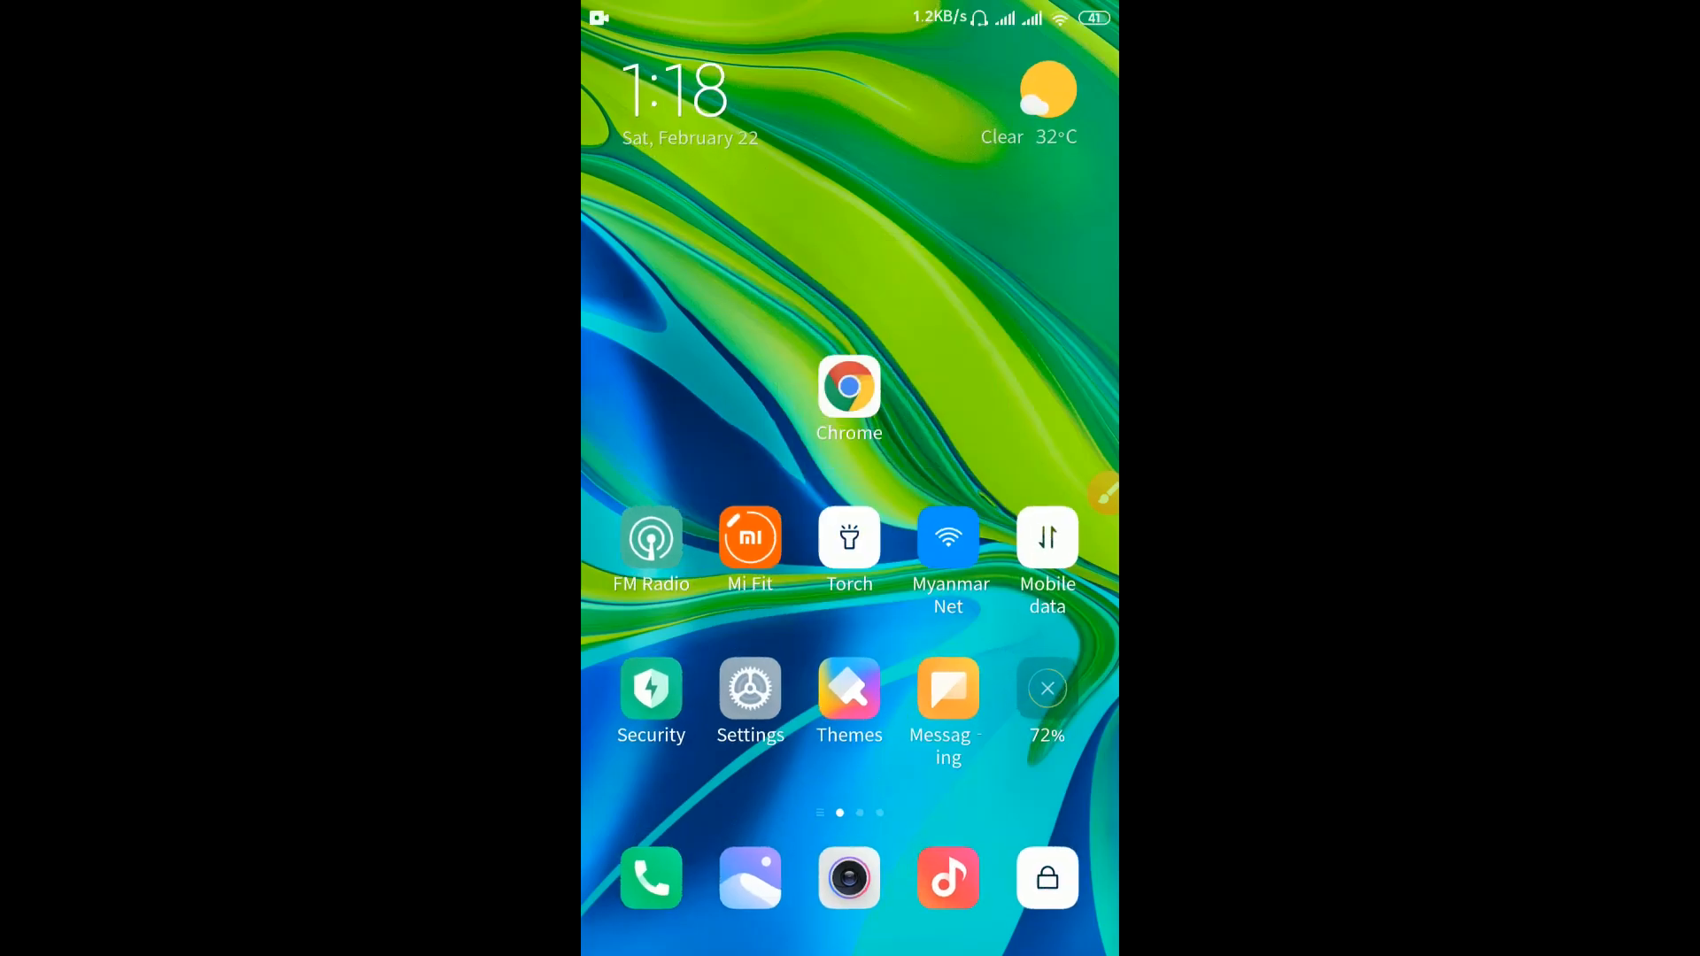